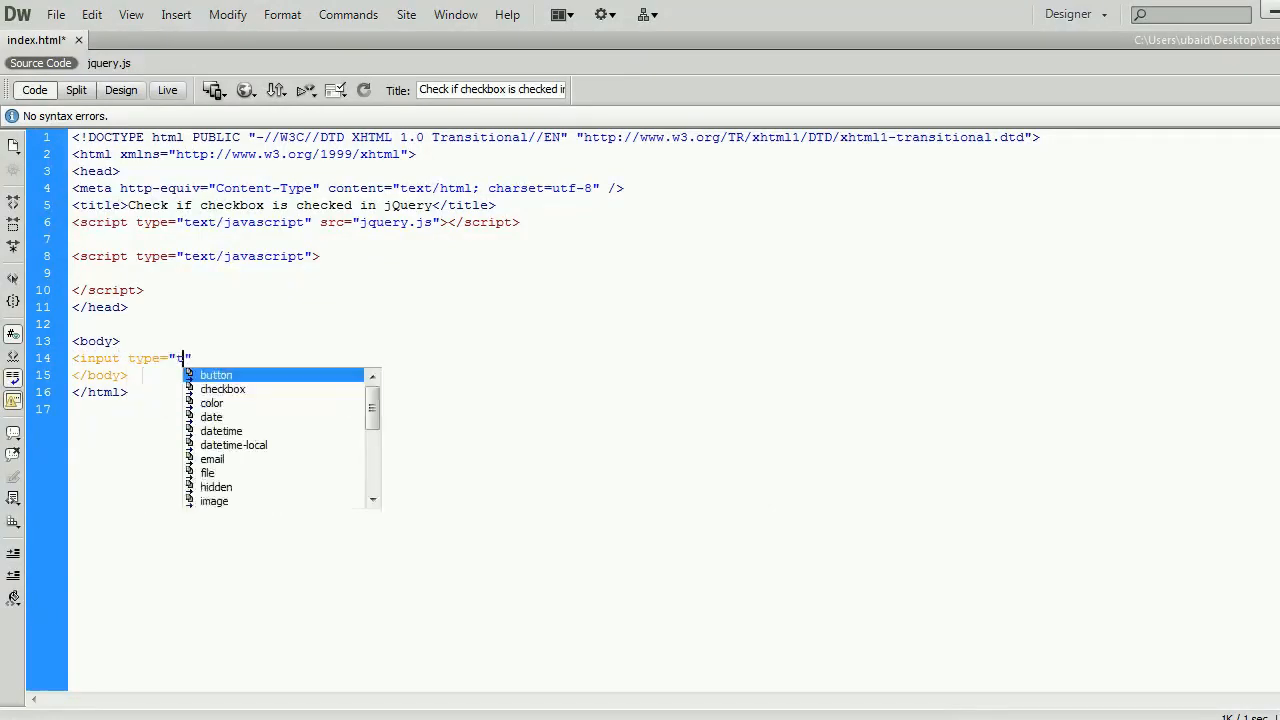
type("checkbox")
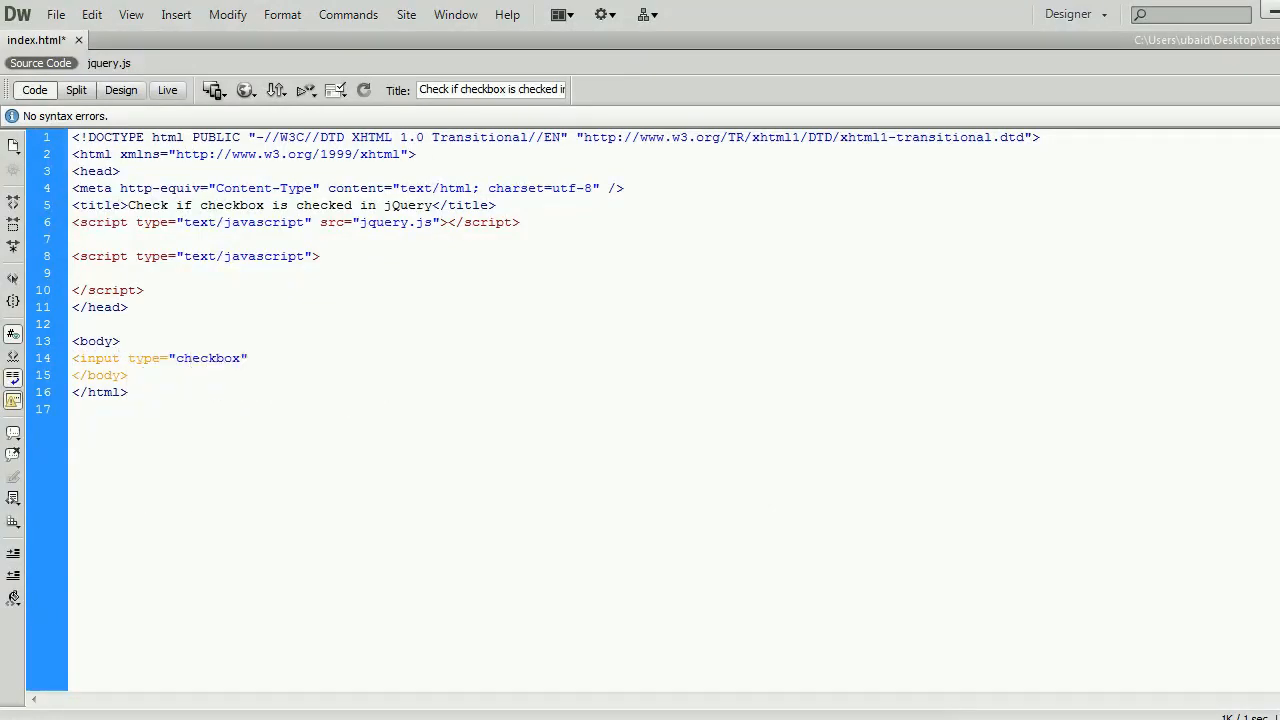
type("id=\"\"")
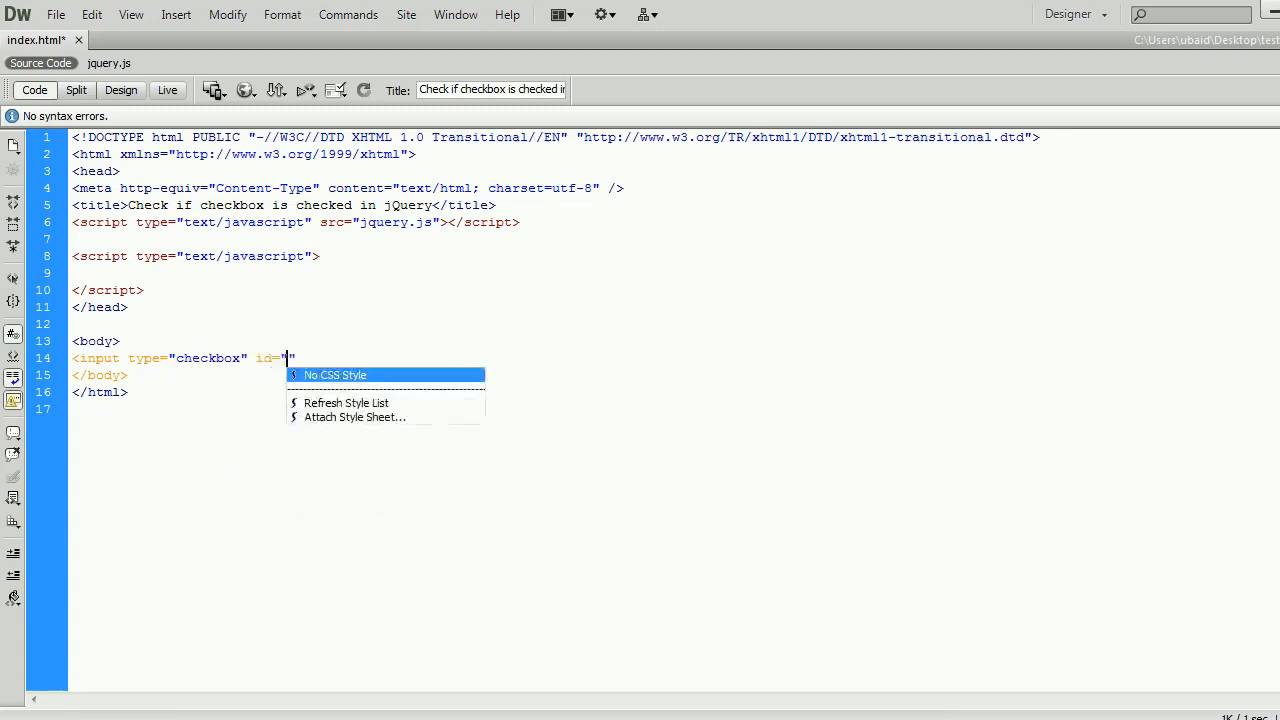
type("isChecked")
type("<div id=\"t")
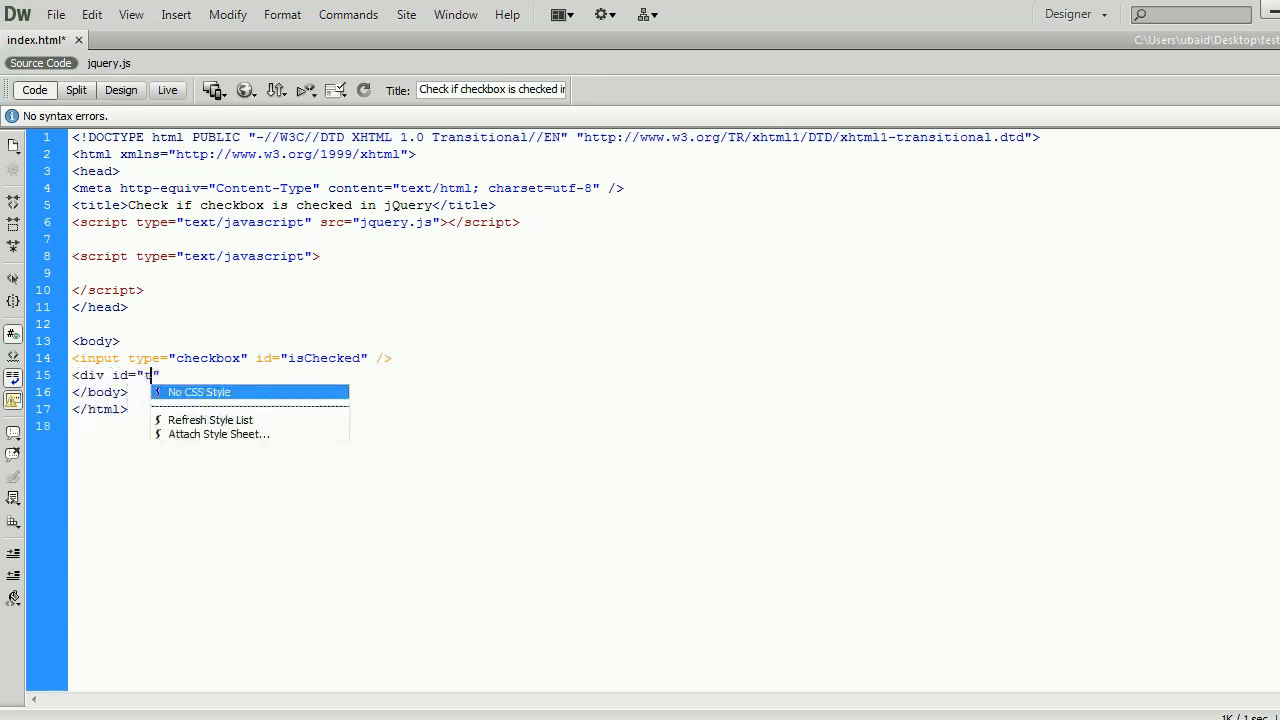
type("xt")
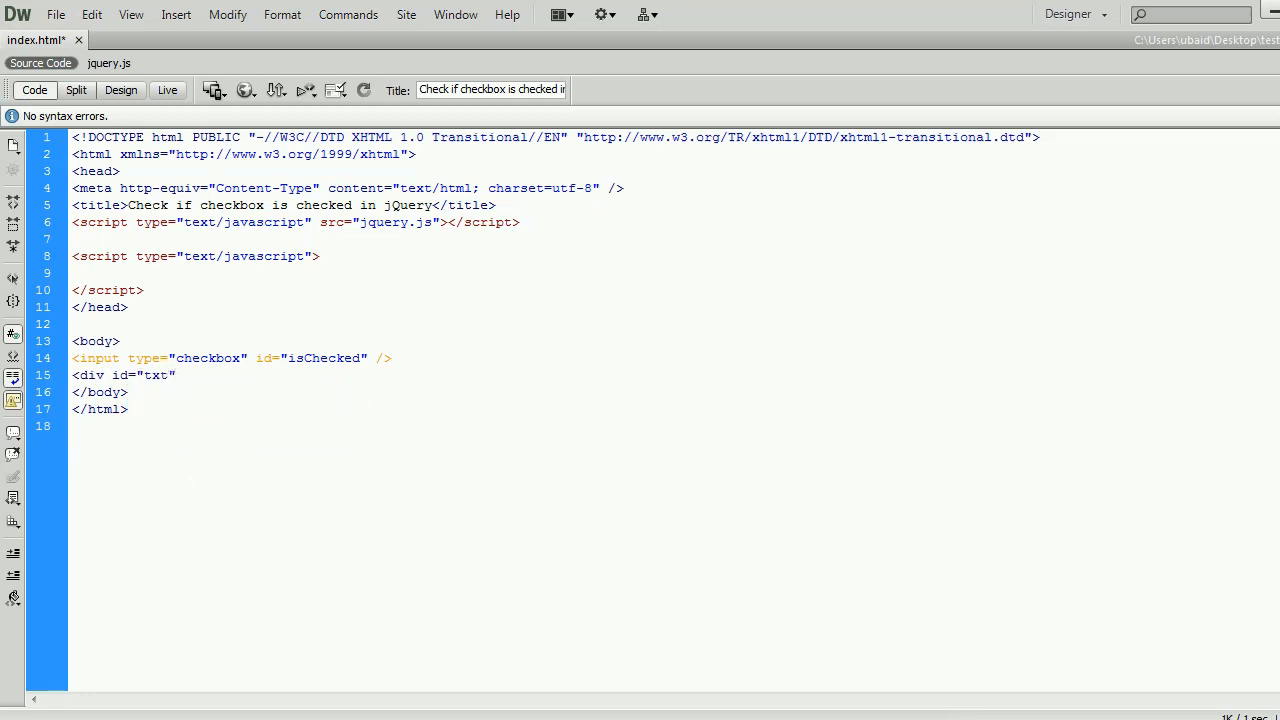
type("st")
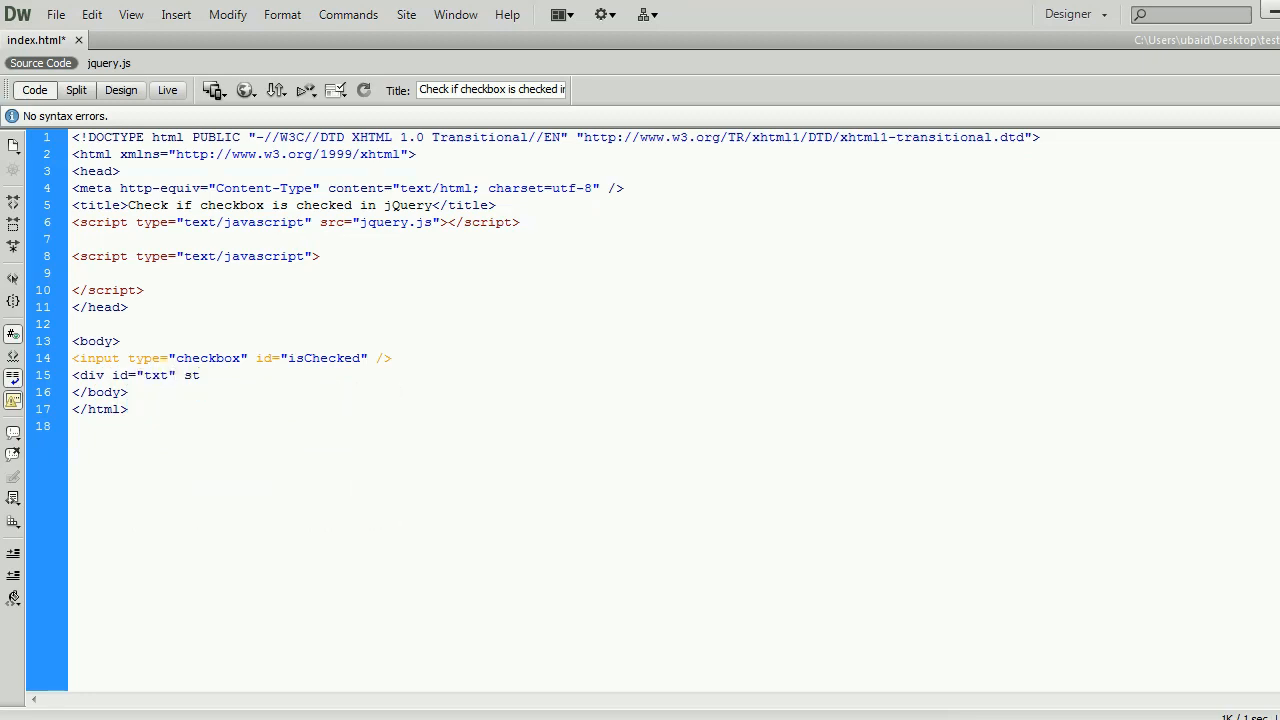
type("style=\"display:none")
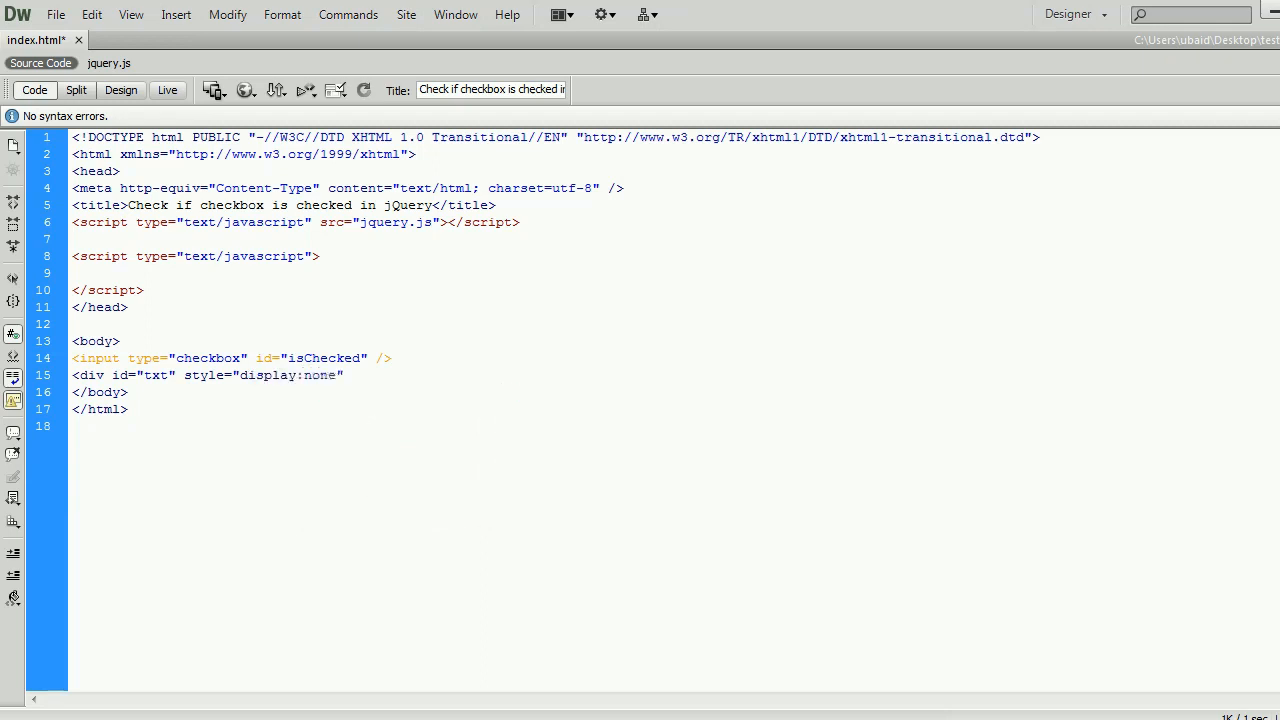
type(";\"")
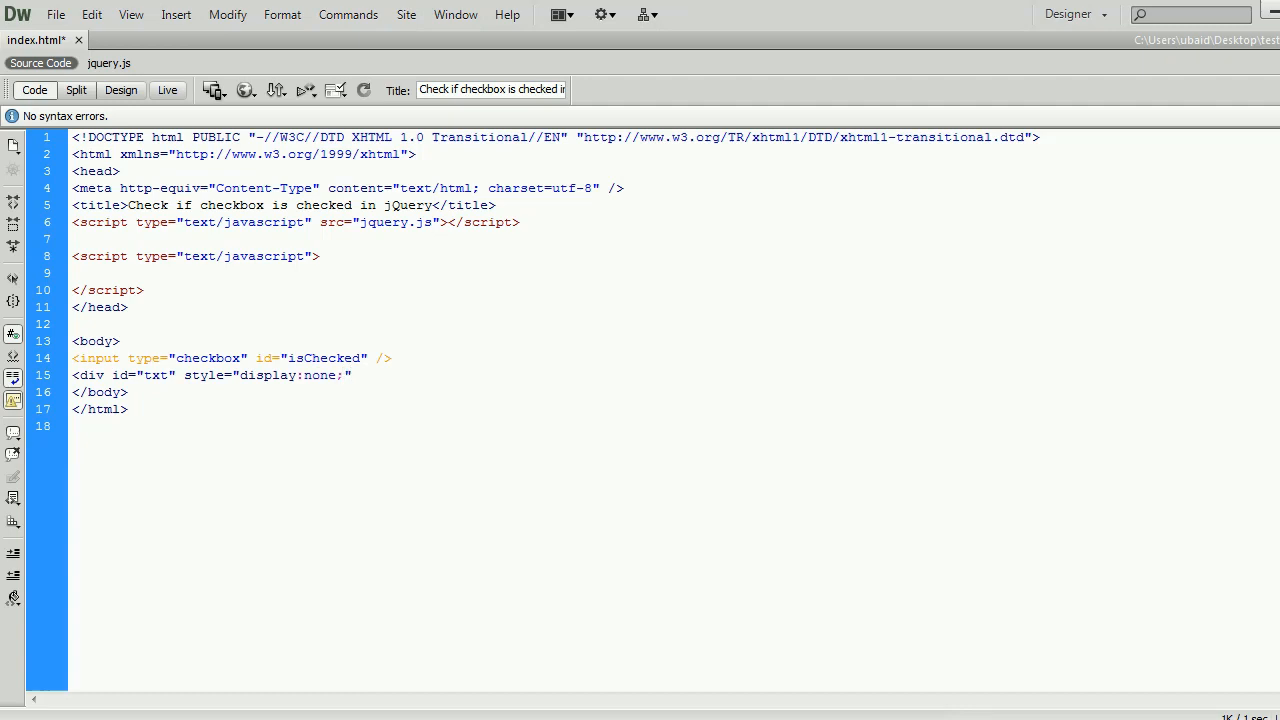
type("Display")
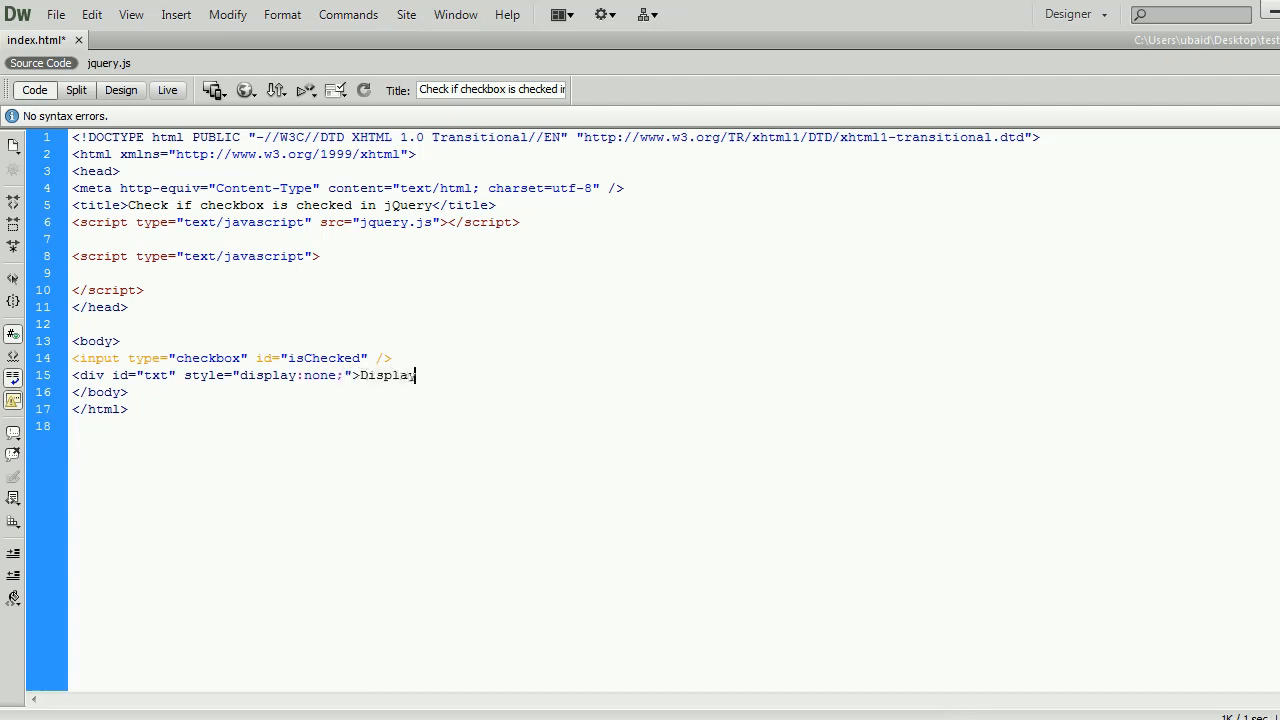
type("ing div if che")
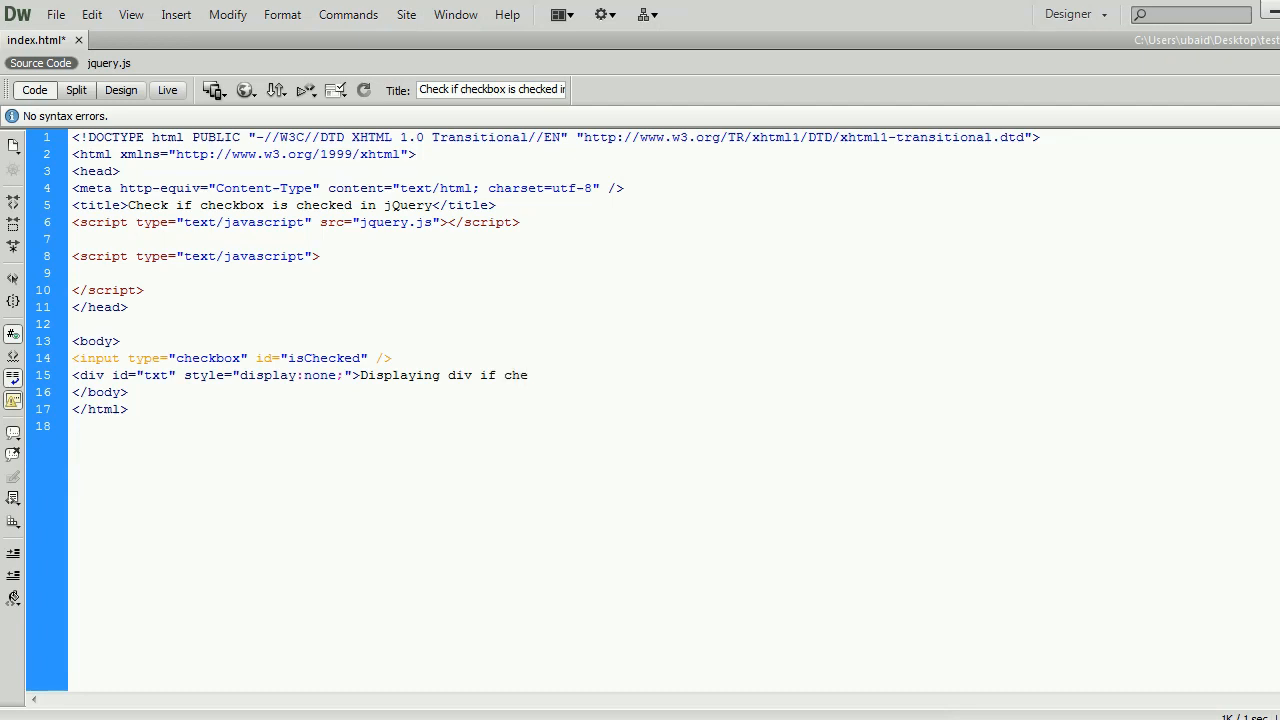
type("ckbox is che")
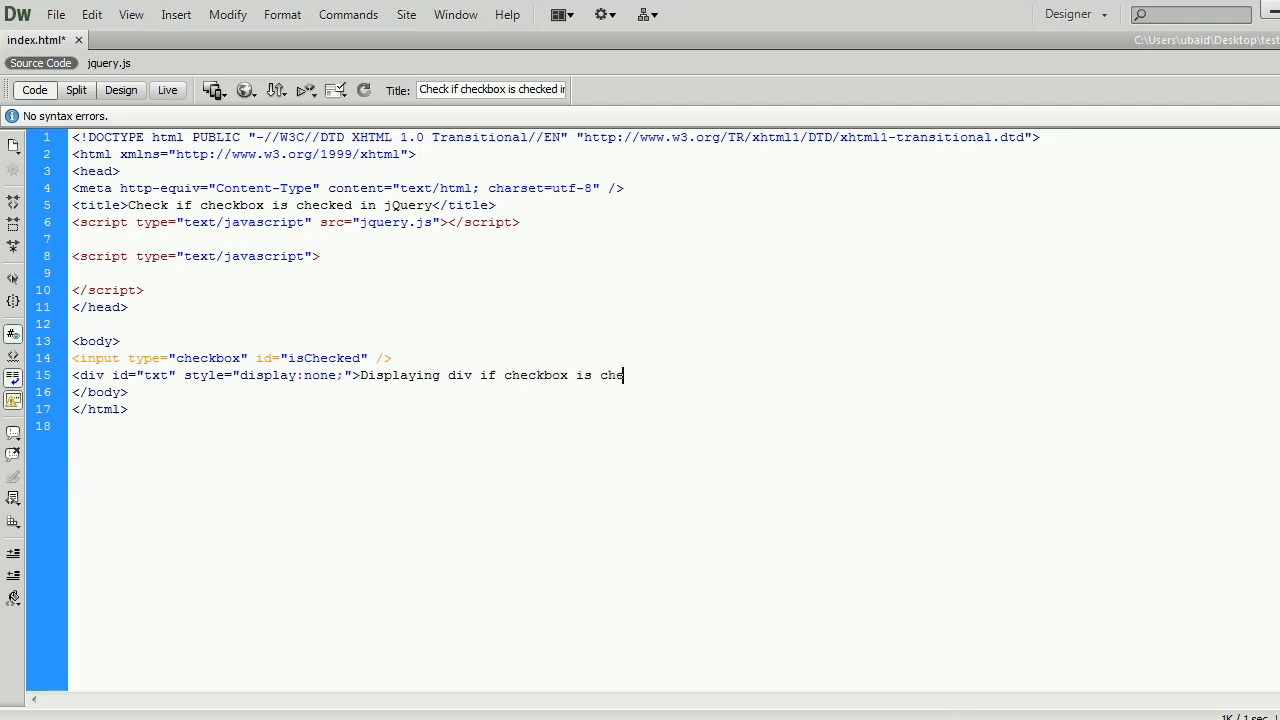
type("cked</div>")
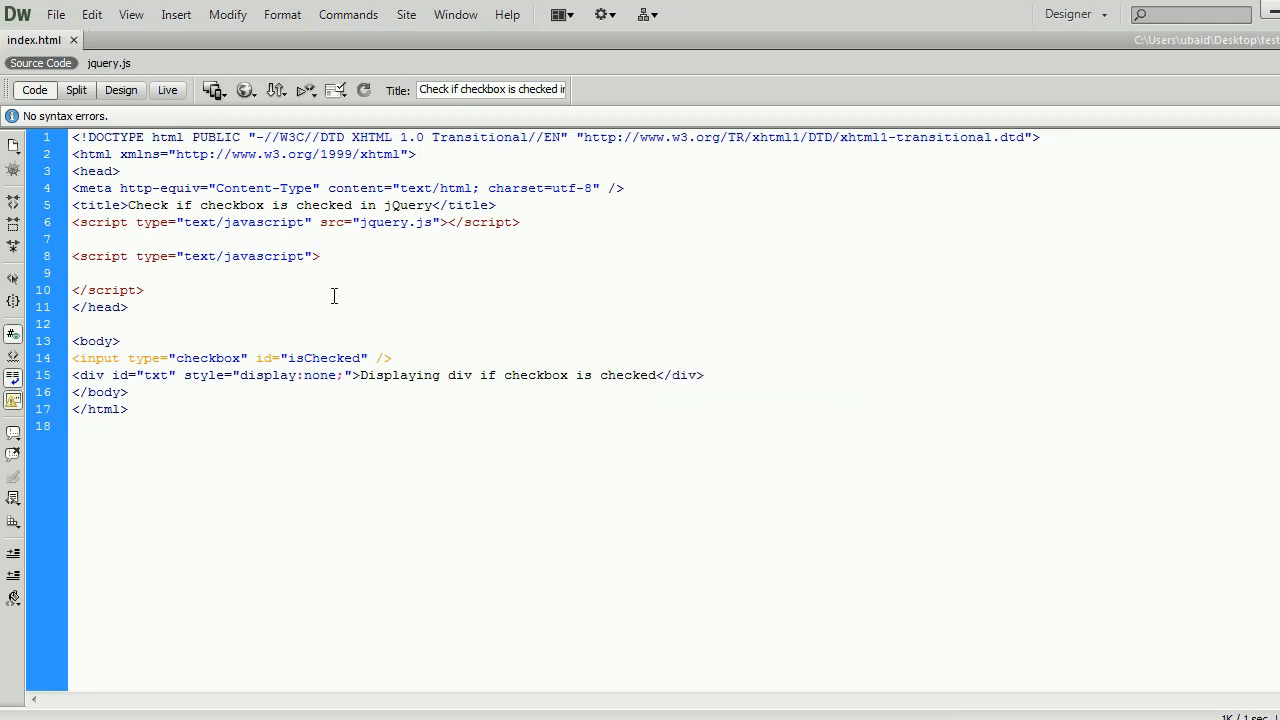
mouse_move(556, 660)
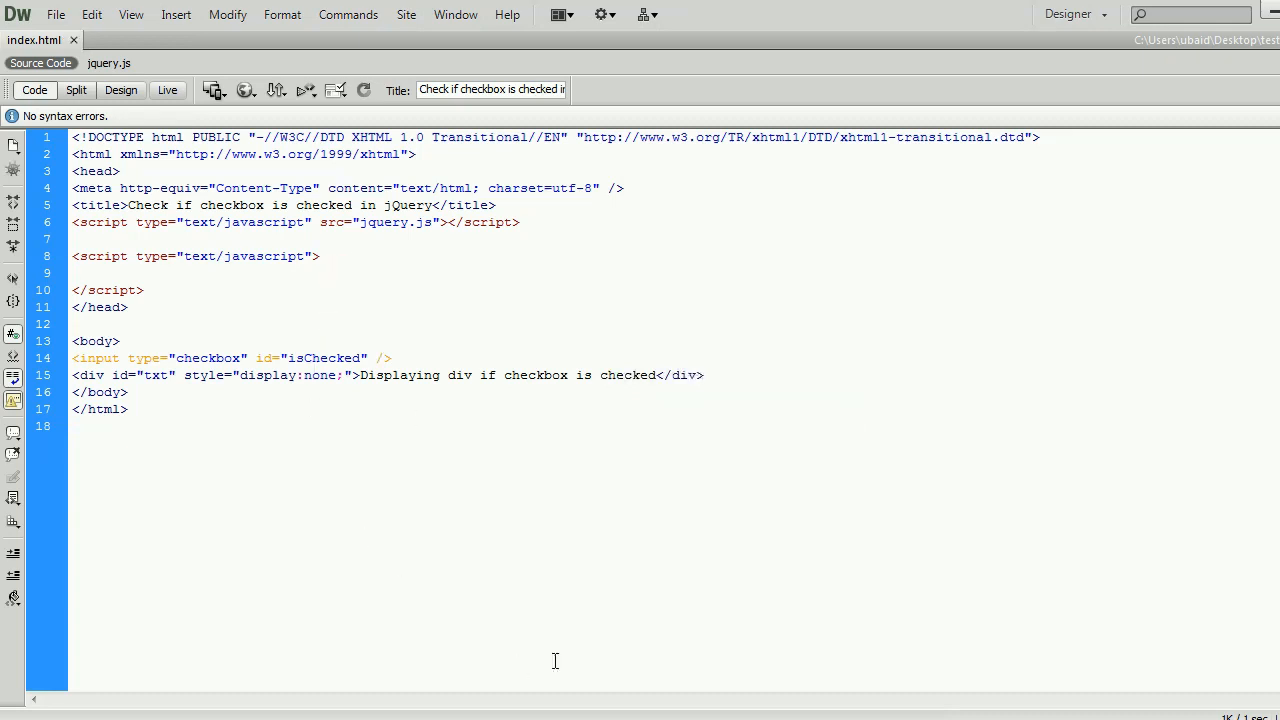
type("$(")
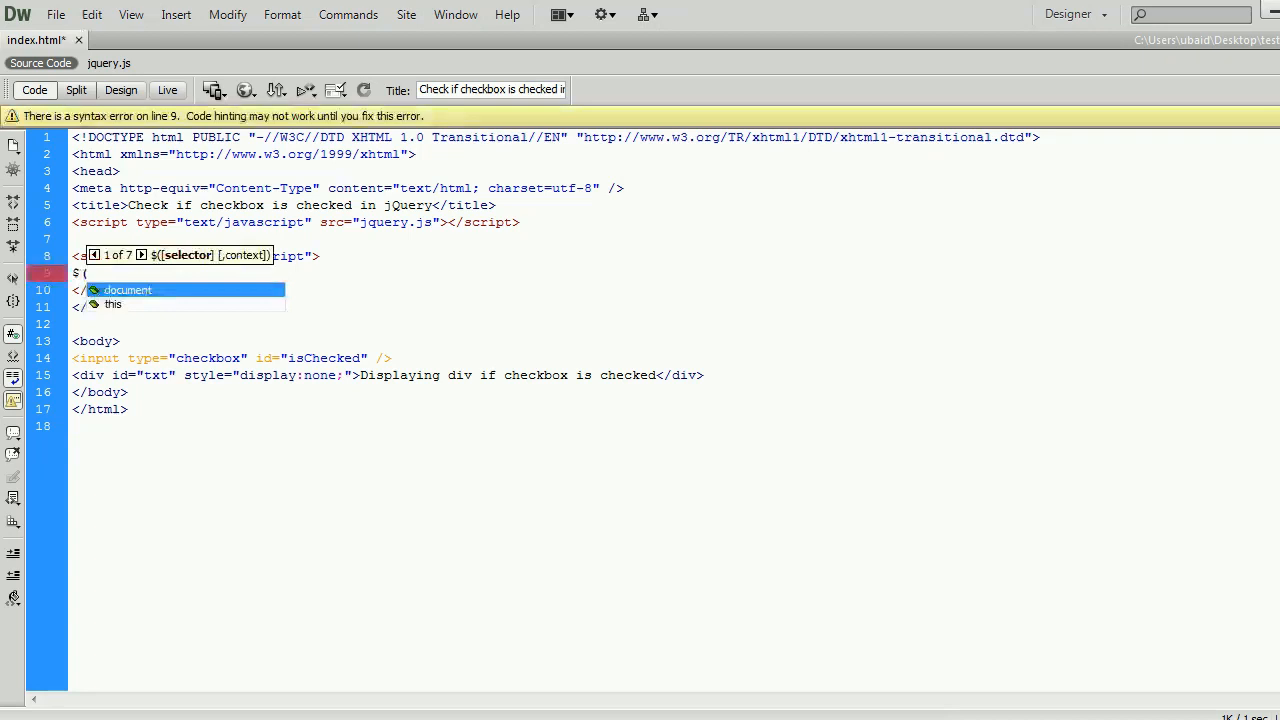
type("document).ready(function() {")
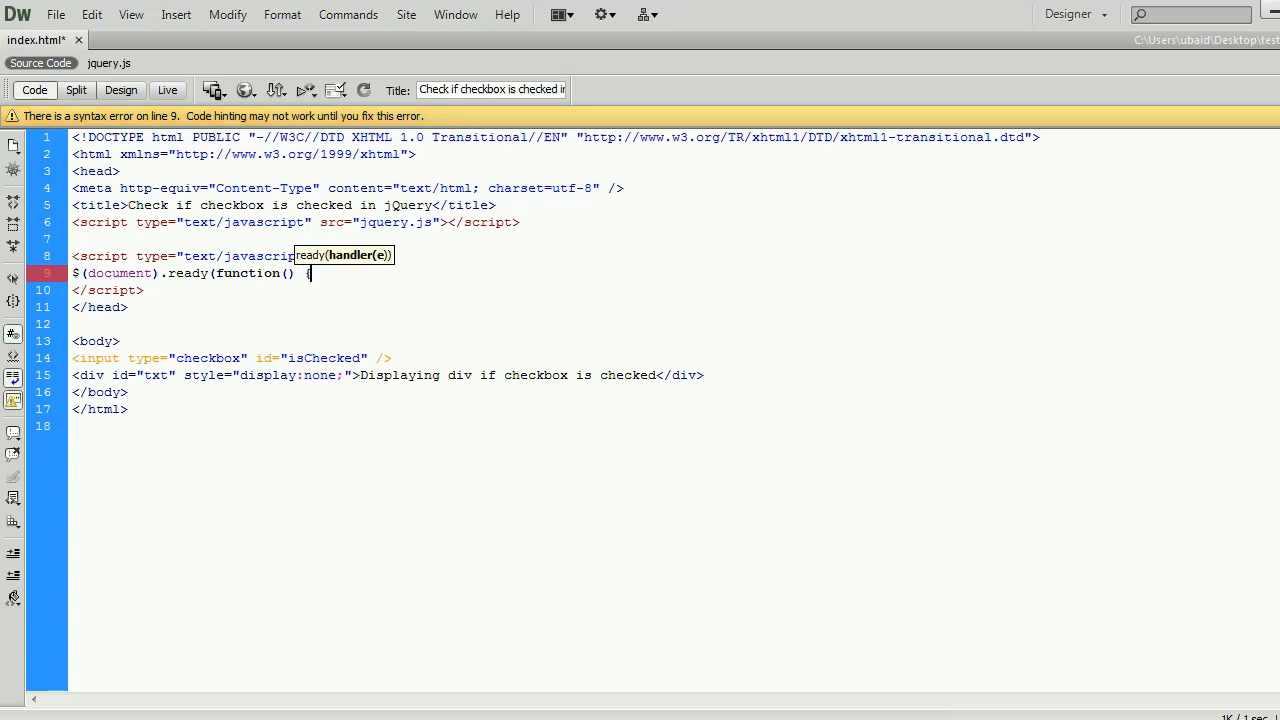
type("});")
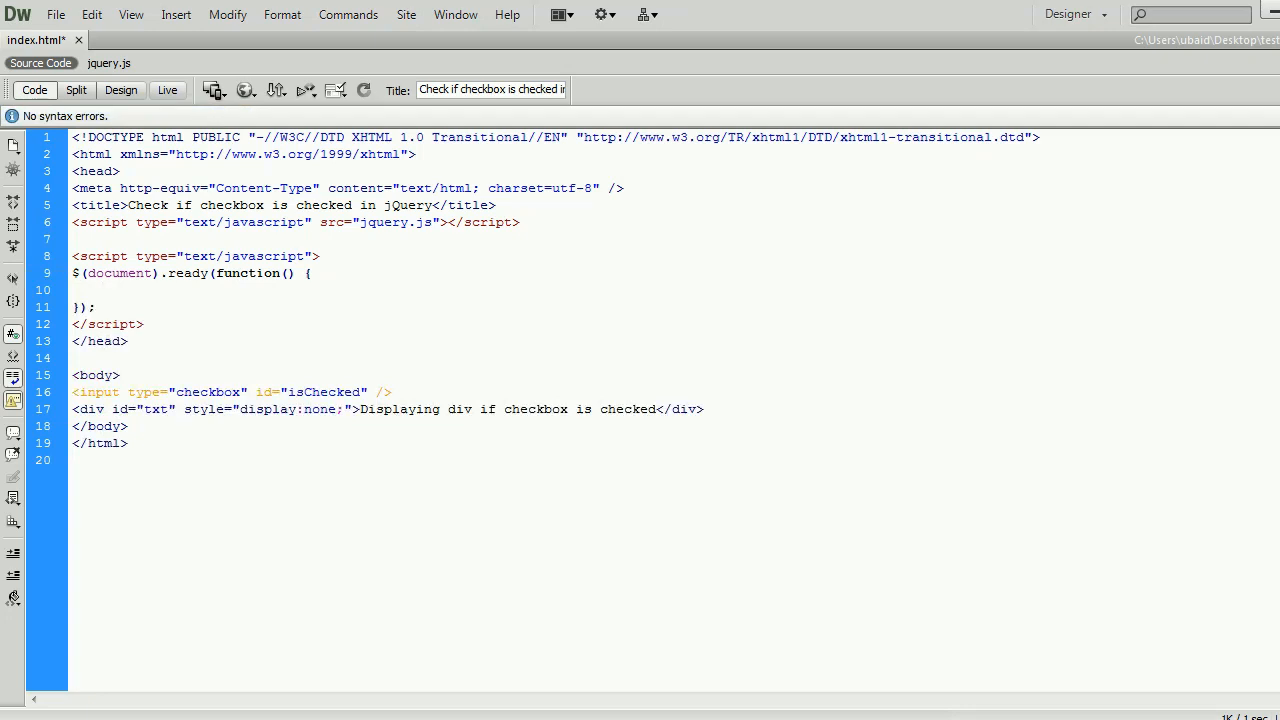
type("$('#isChecked")
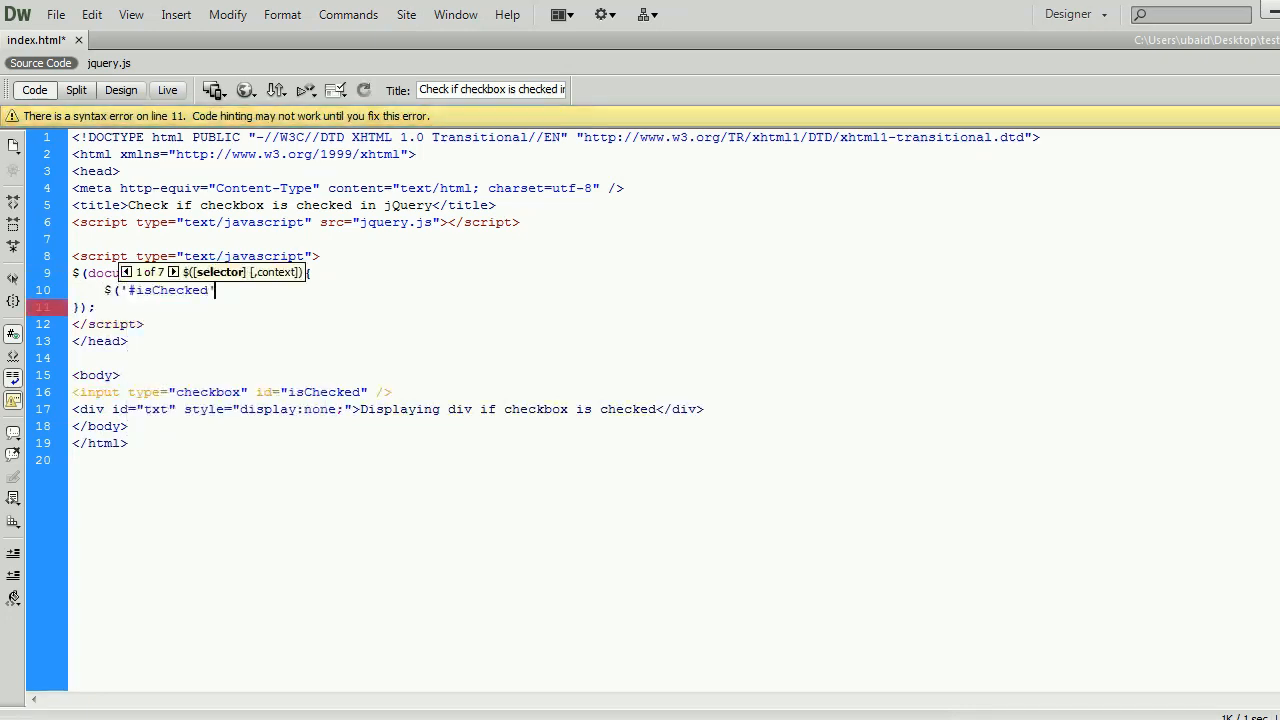
type(".change(")
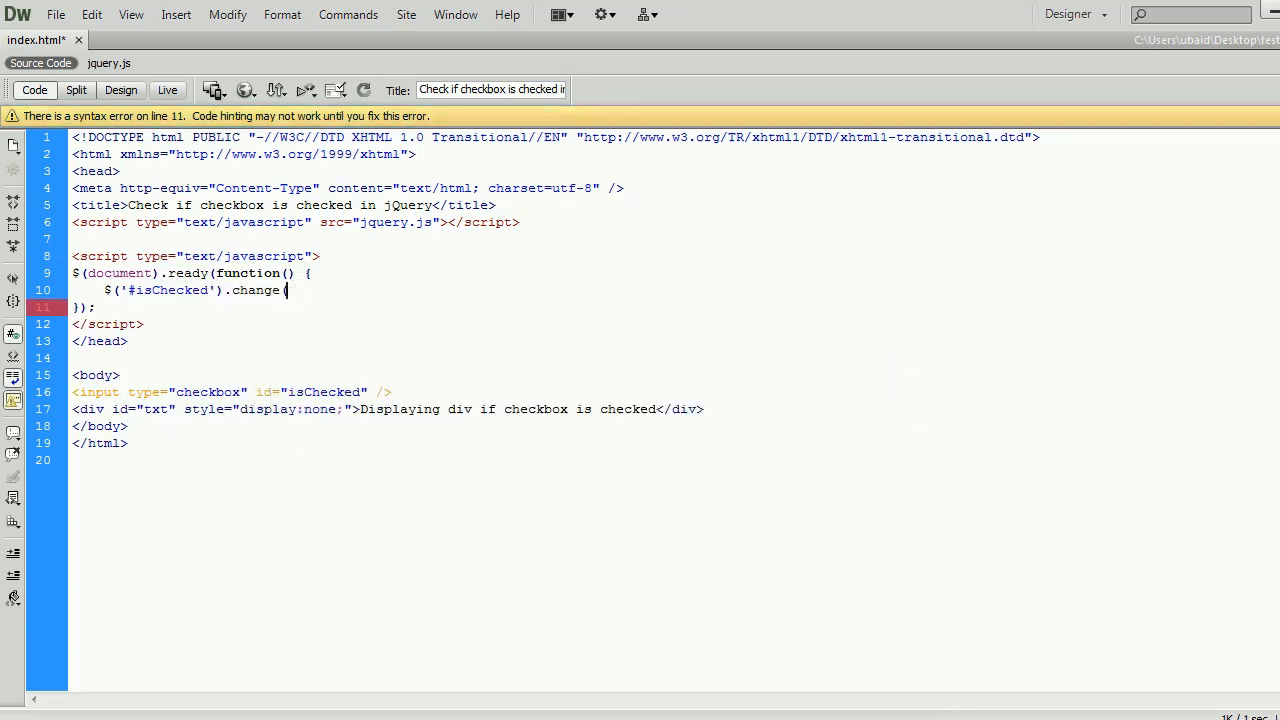
type("function() {")
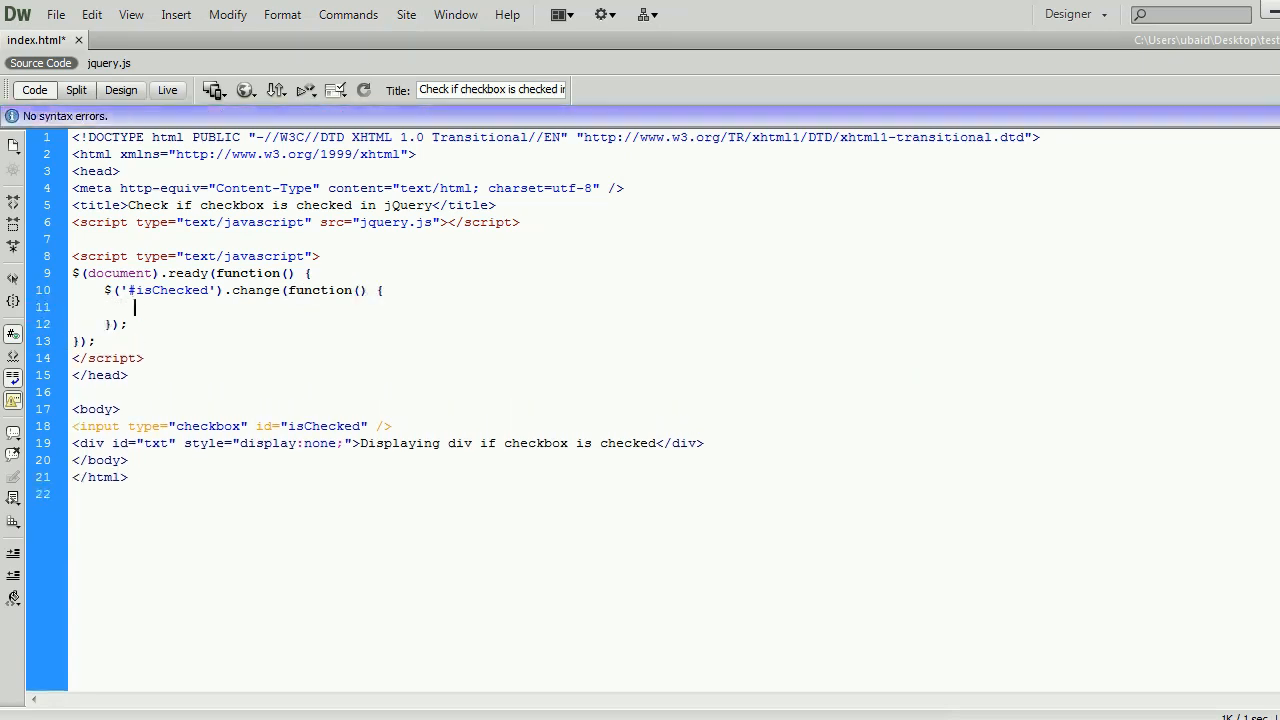
type("if($(this).prop('checked')) {")
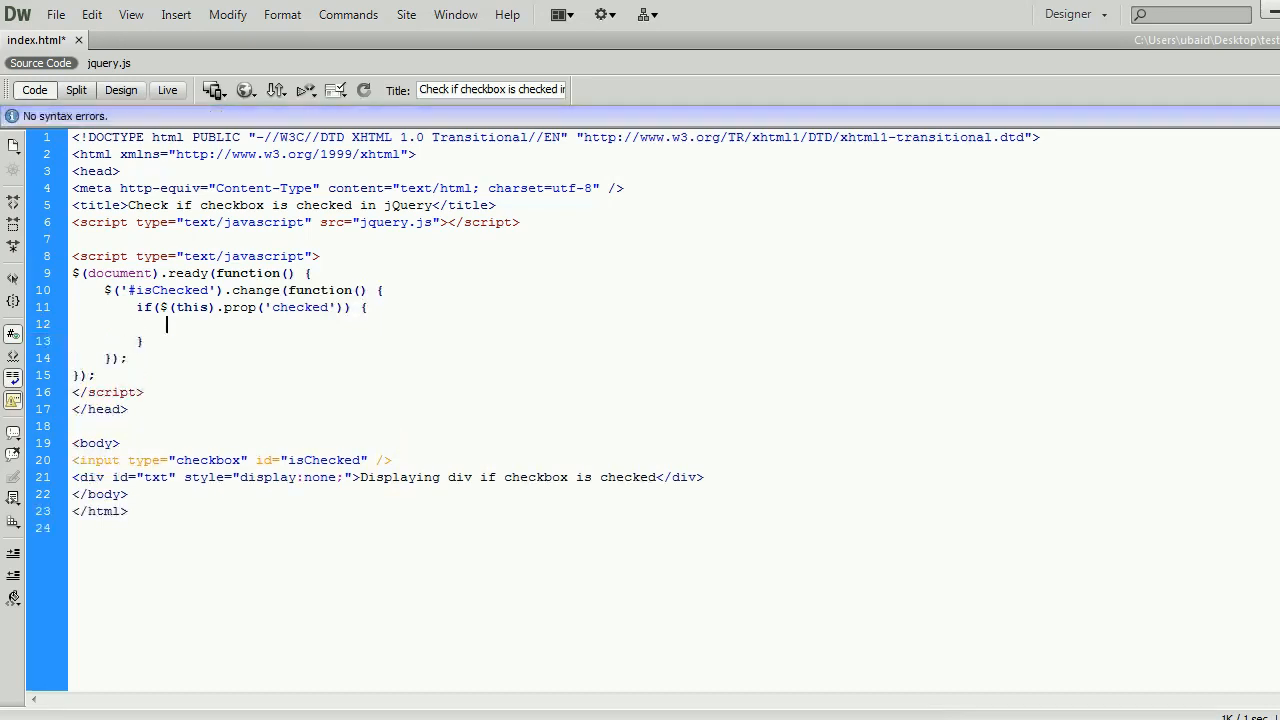
type("$('")
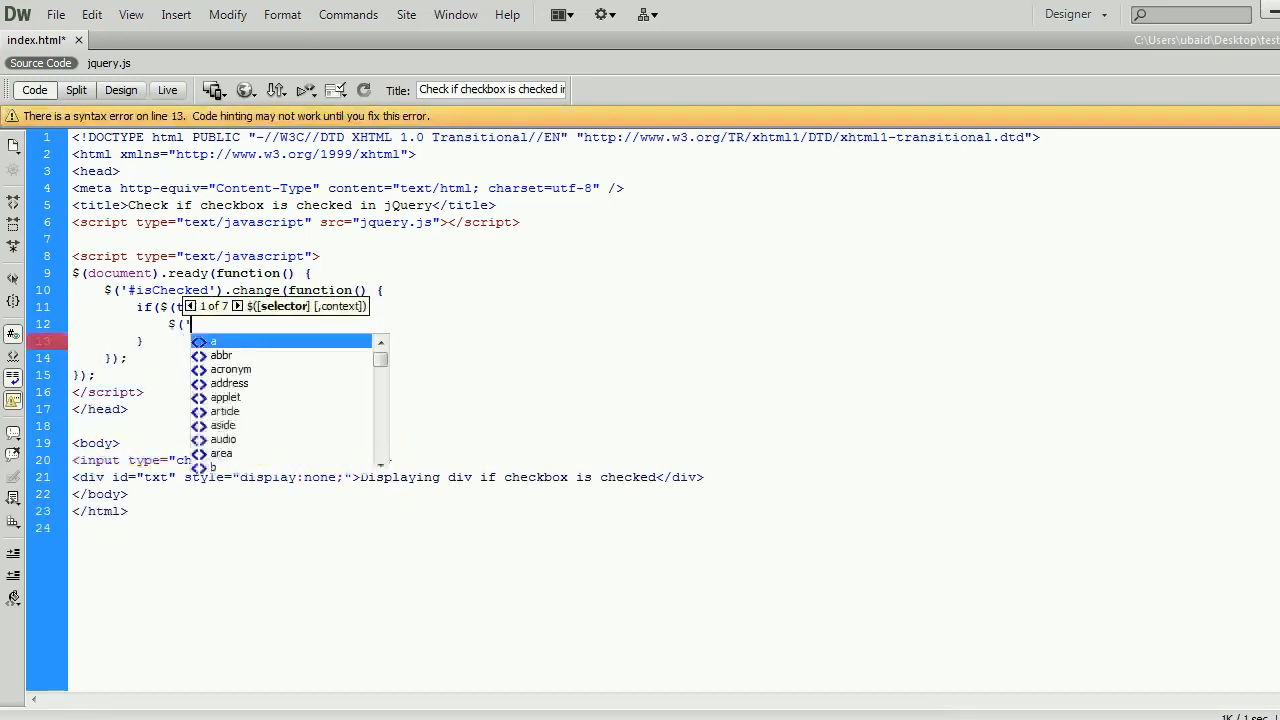
type("#txt').")
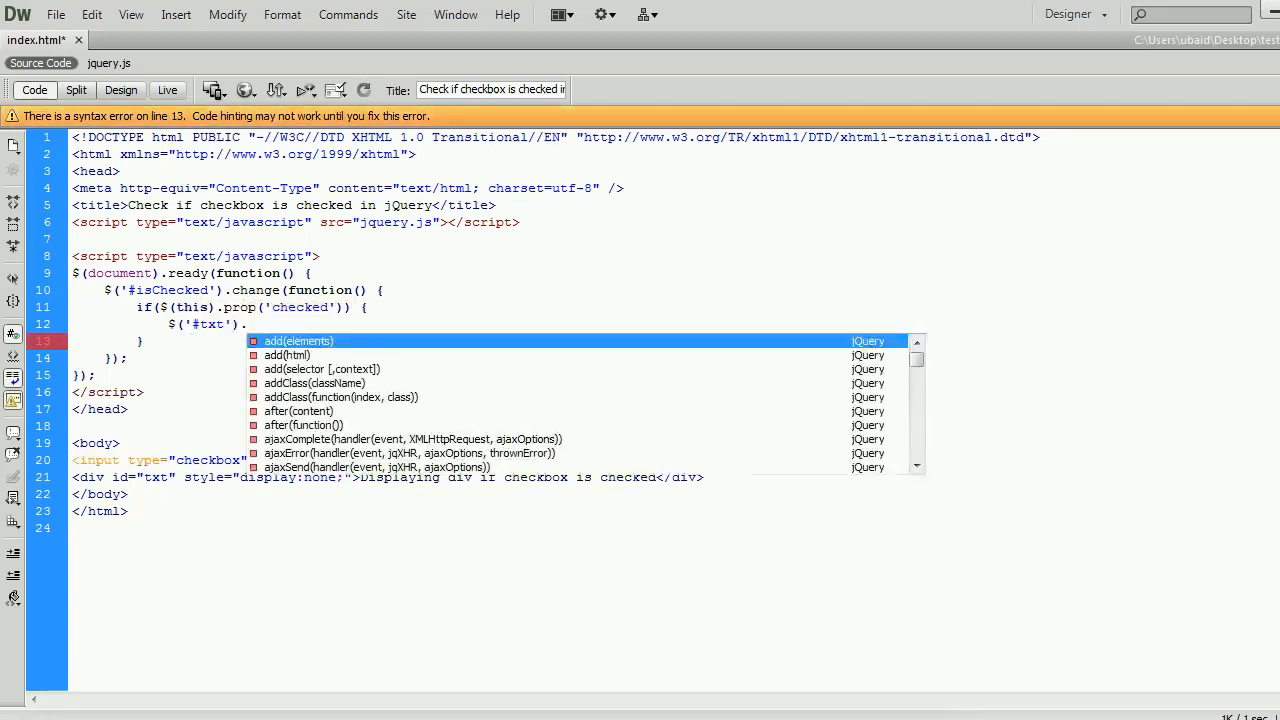
type("show();")
left_click(158, 340)
type(" else {")
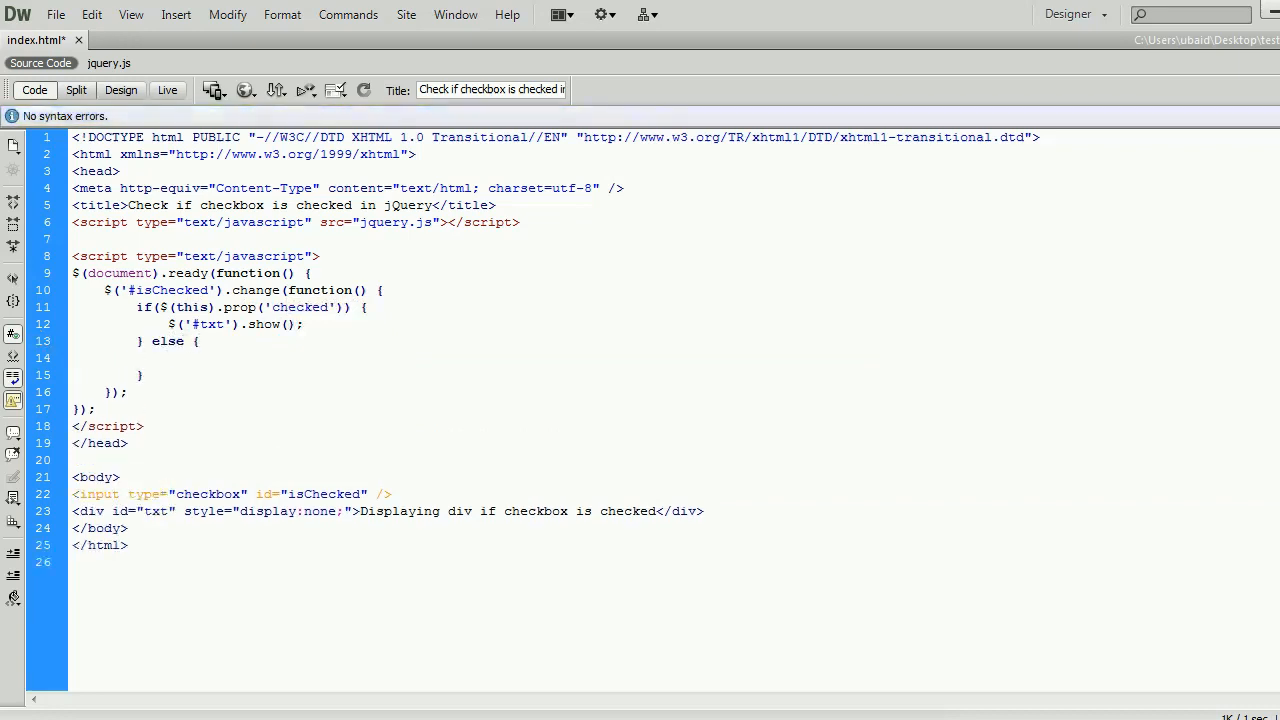
type("$('#txt').hid(")
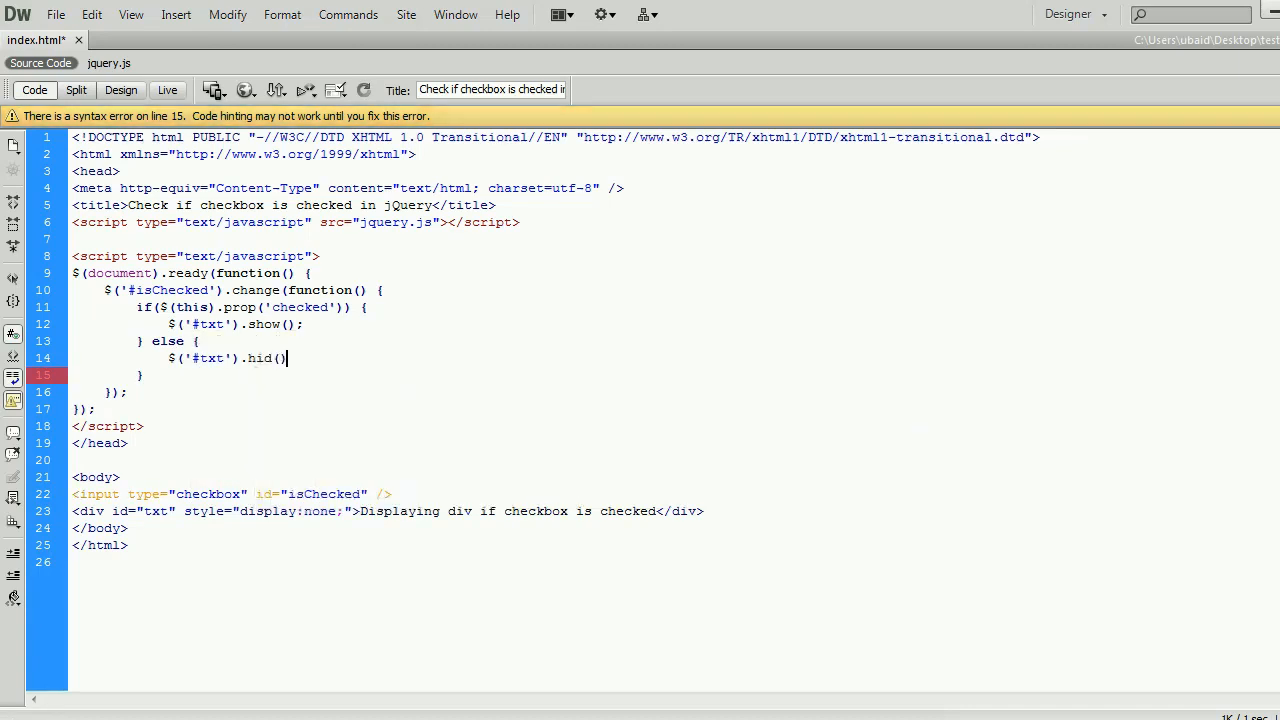
type(";")
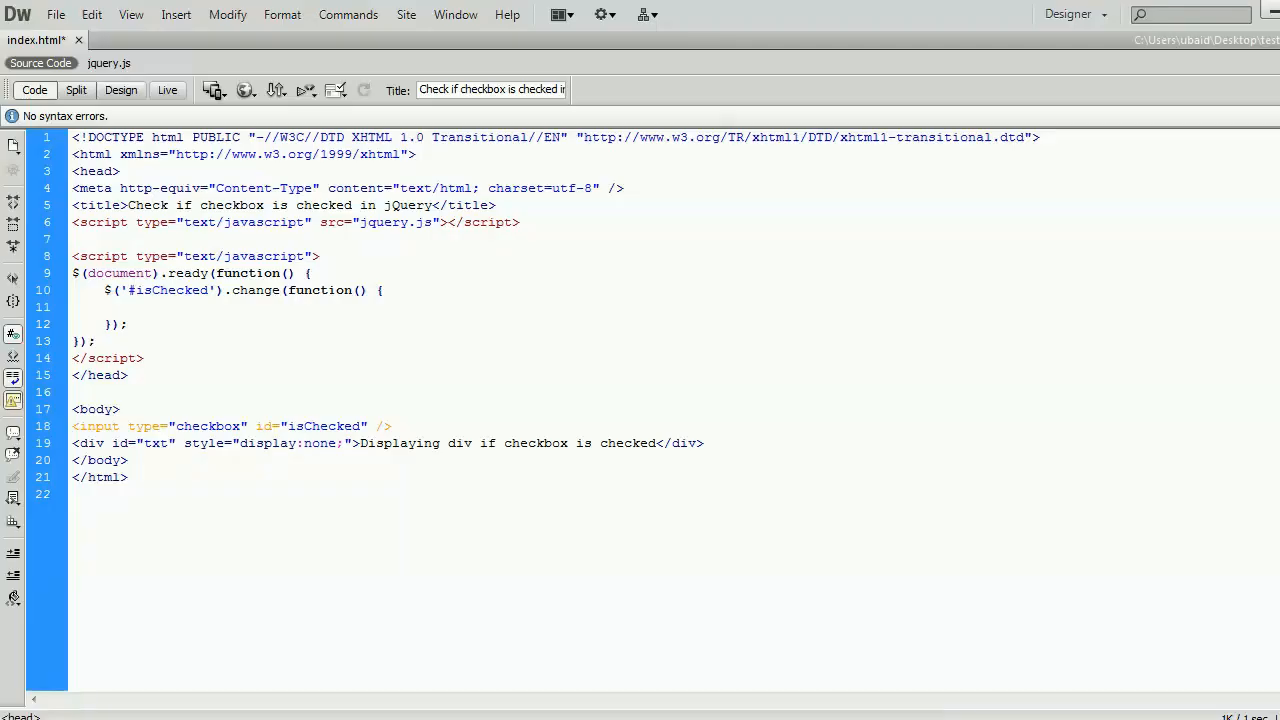
type("if(")
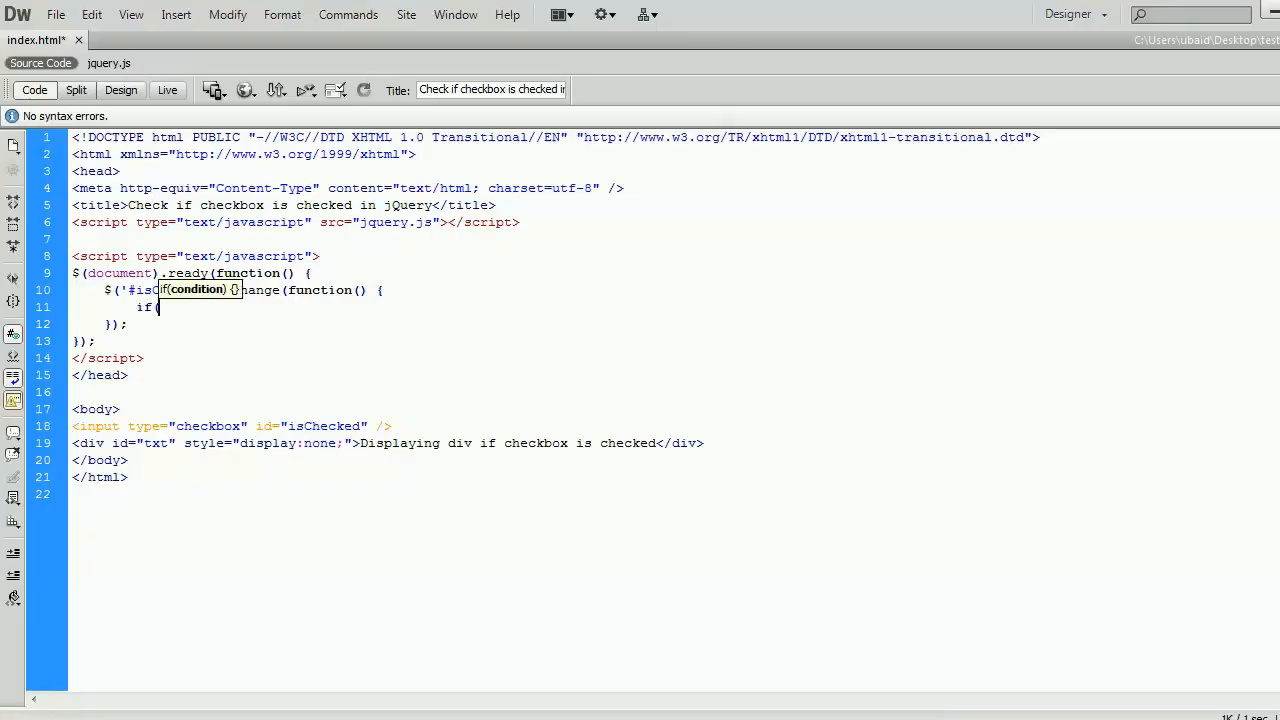
type("this")
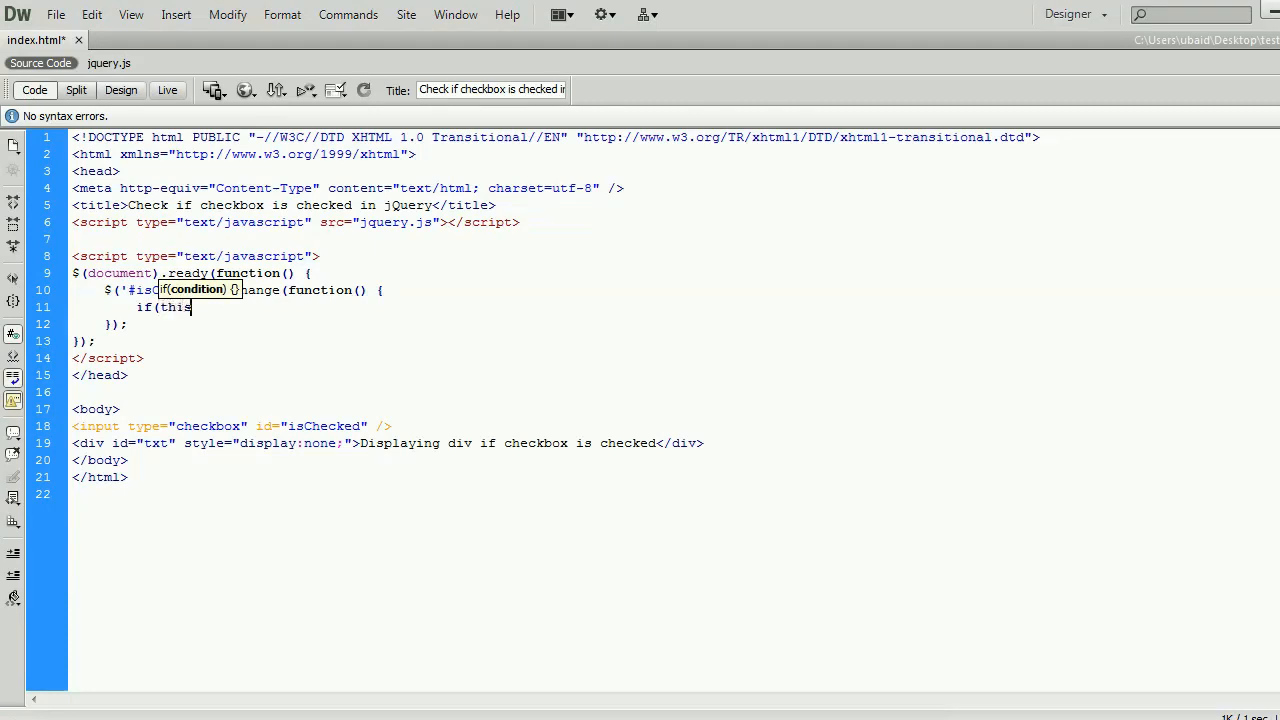
type(".checked) {")
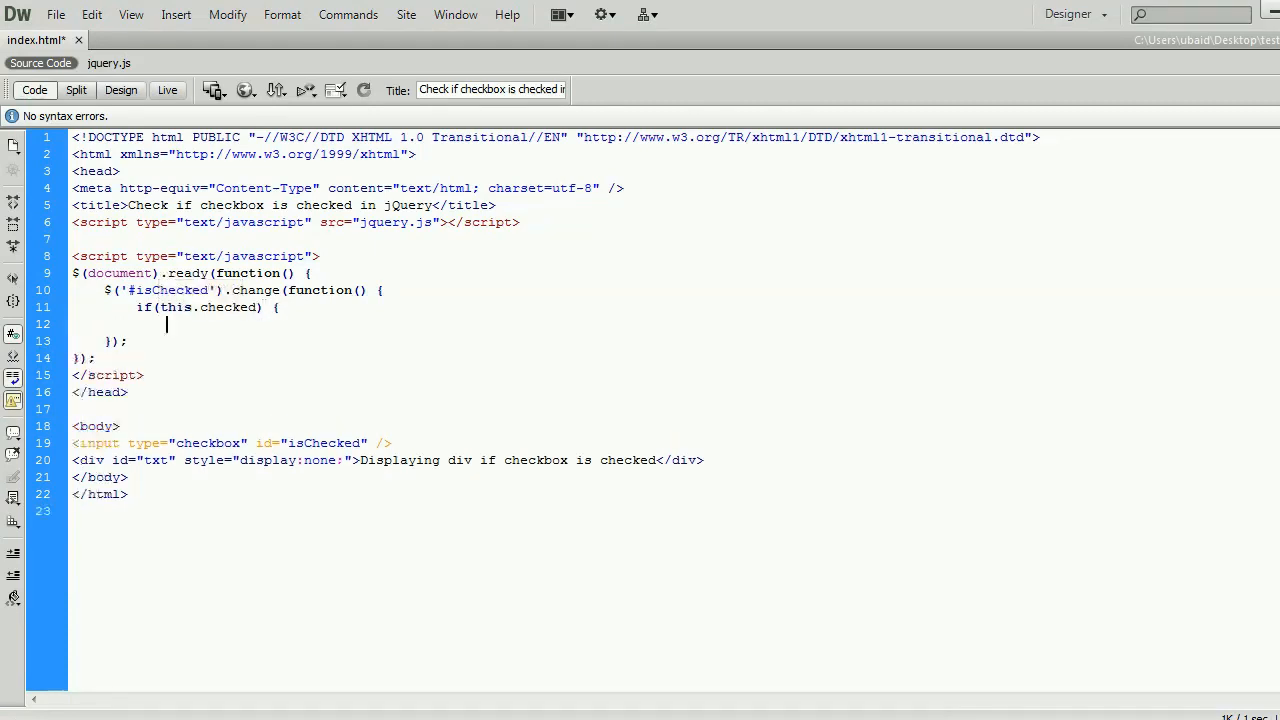
type("}")
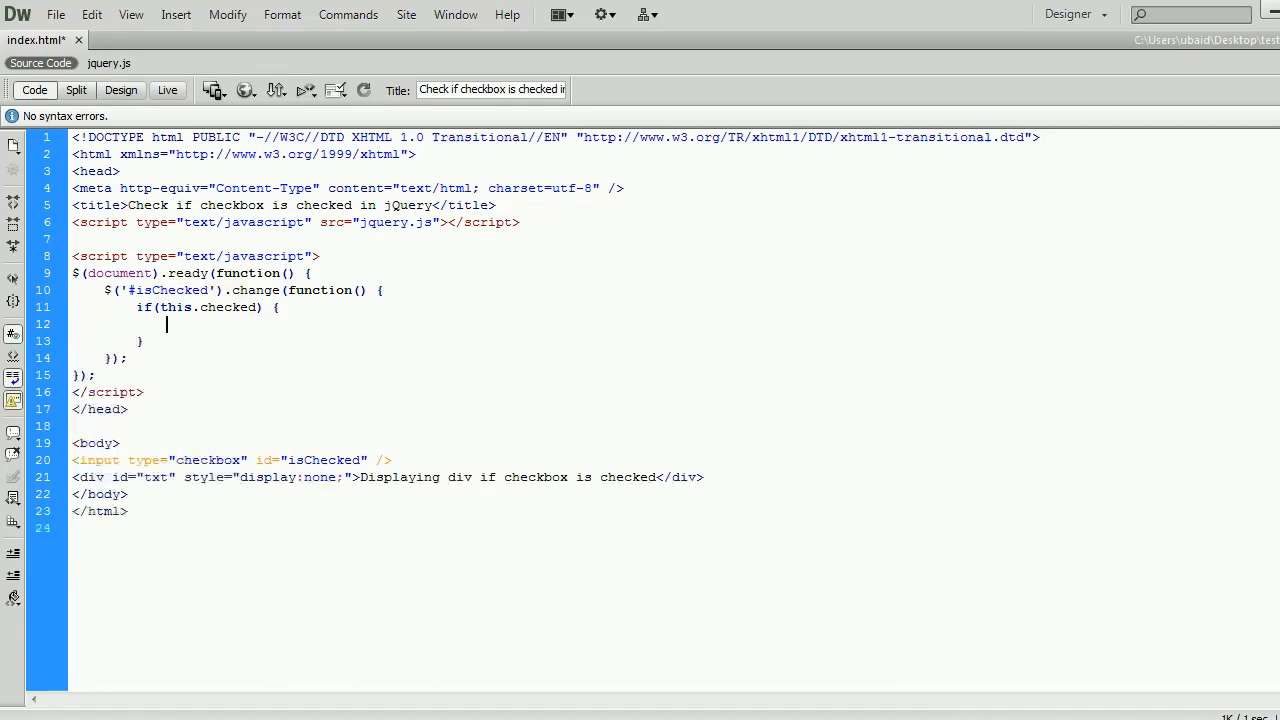
type("$(")
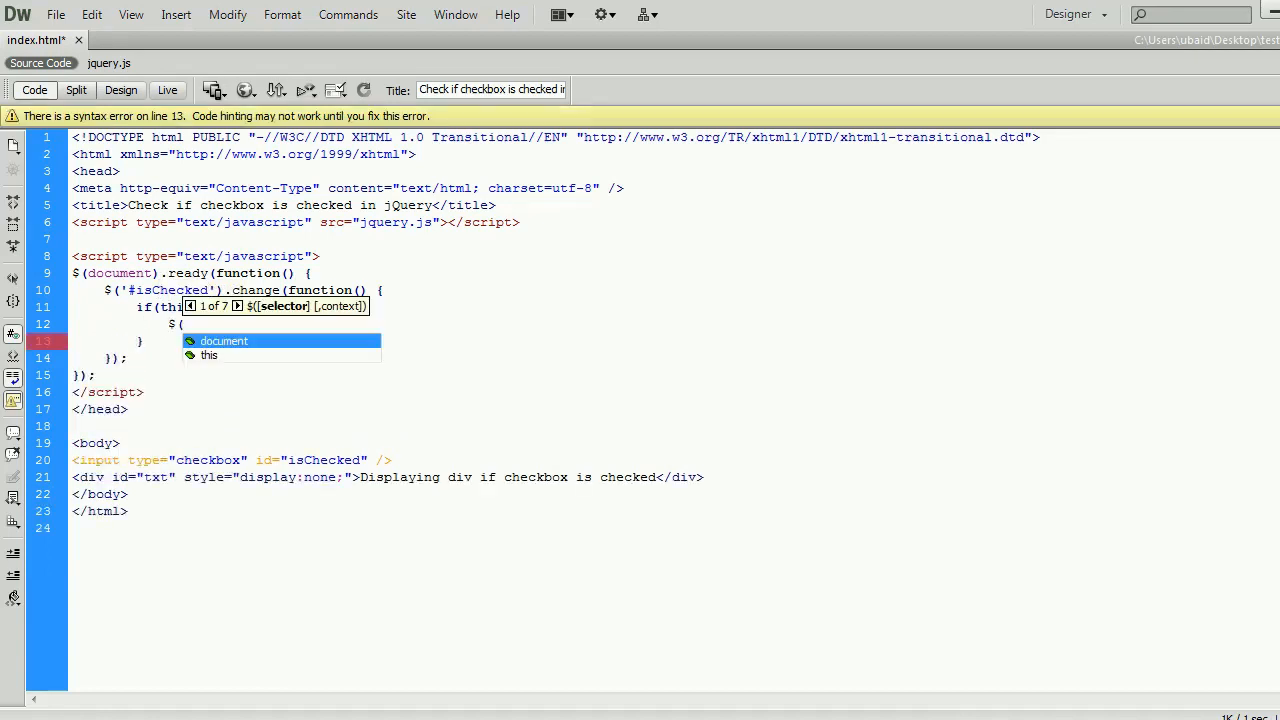
type("'#")
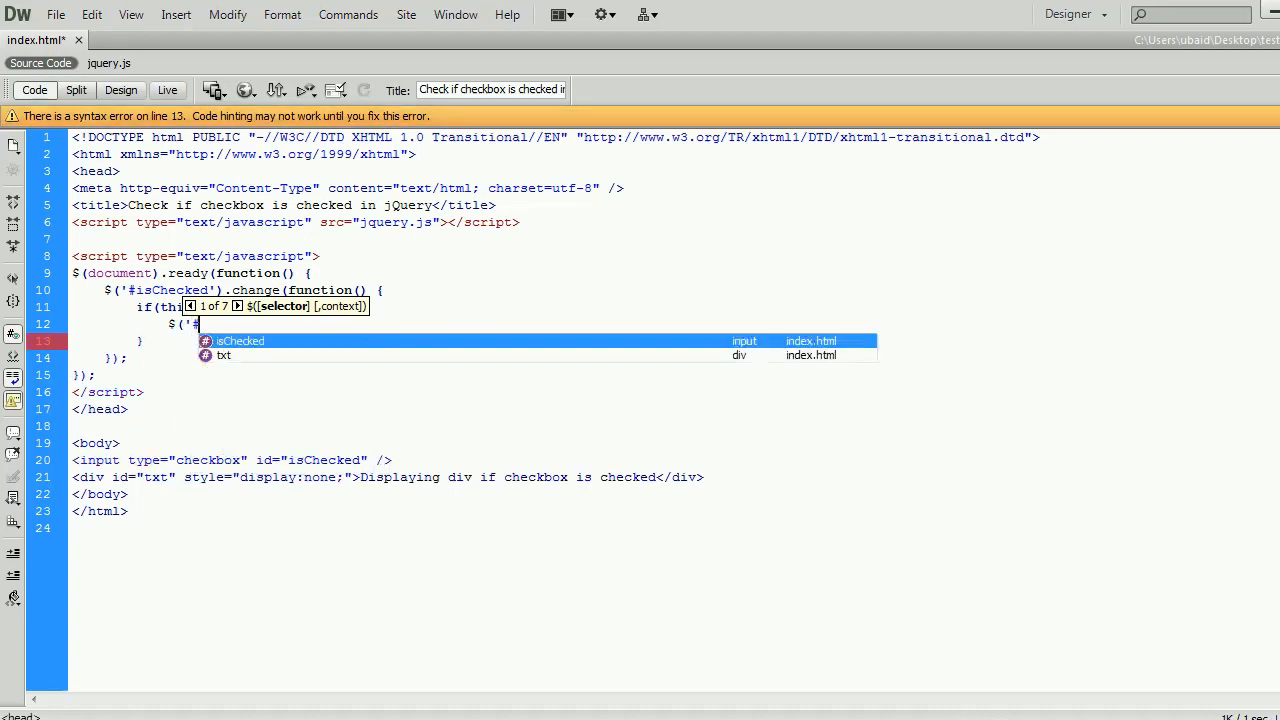
type("txt').show();")
left_click(474, 340)
type(" else {")
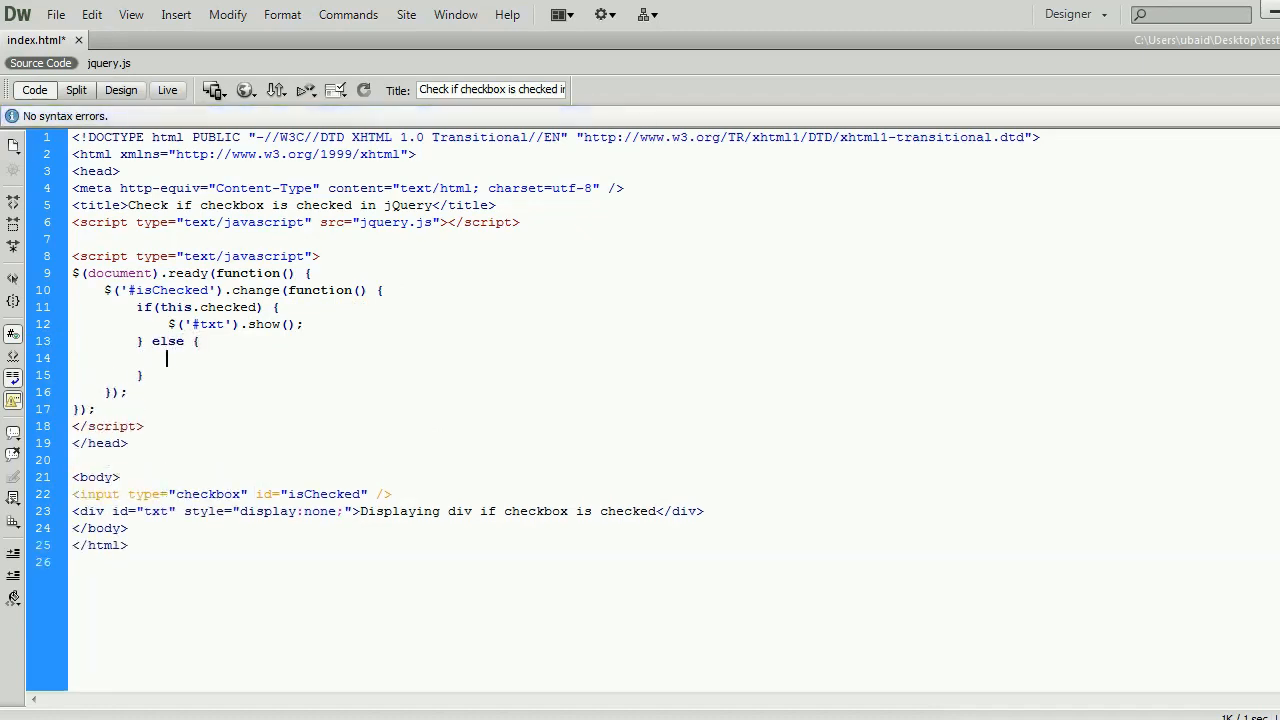
type("$('#txt'")
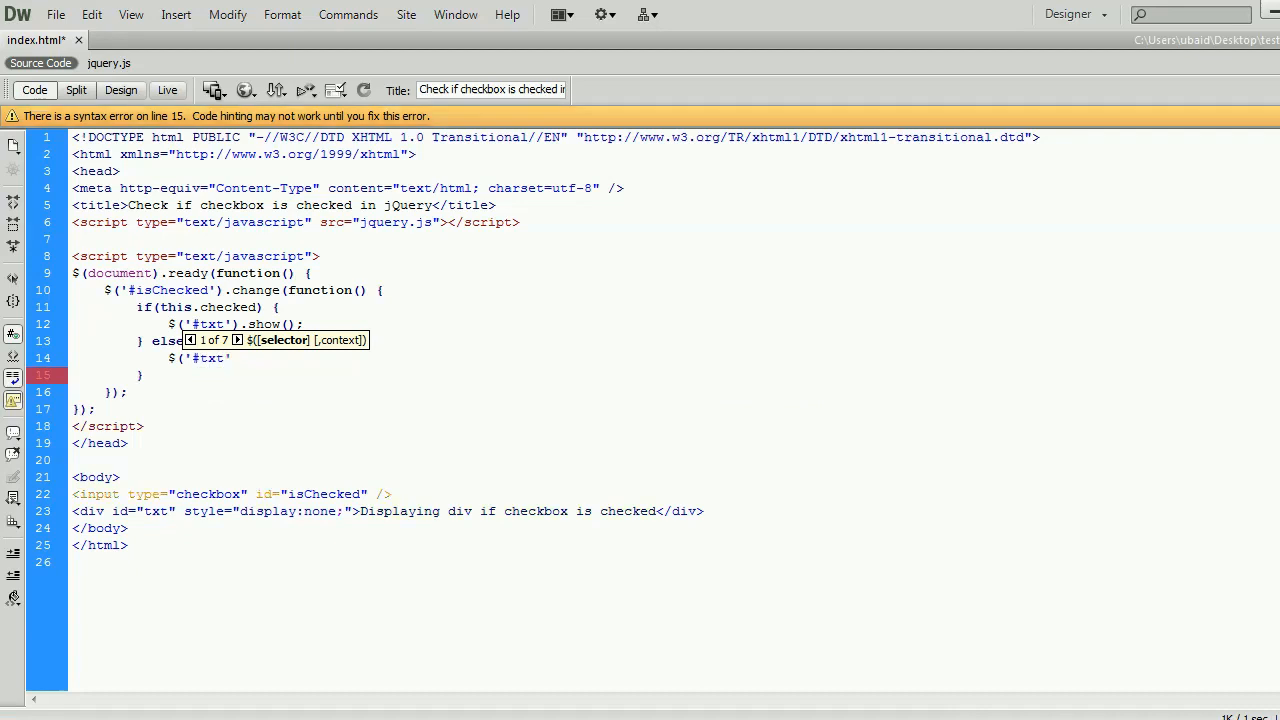
type(".hide();")
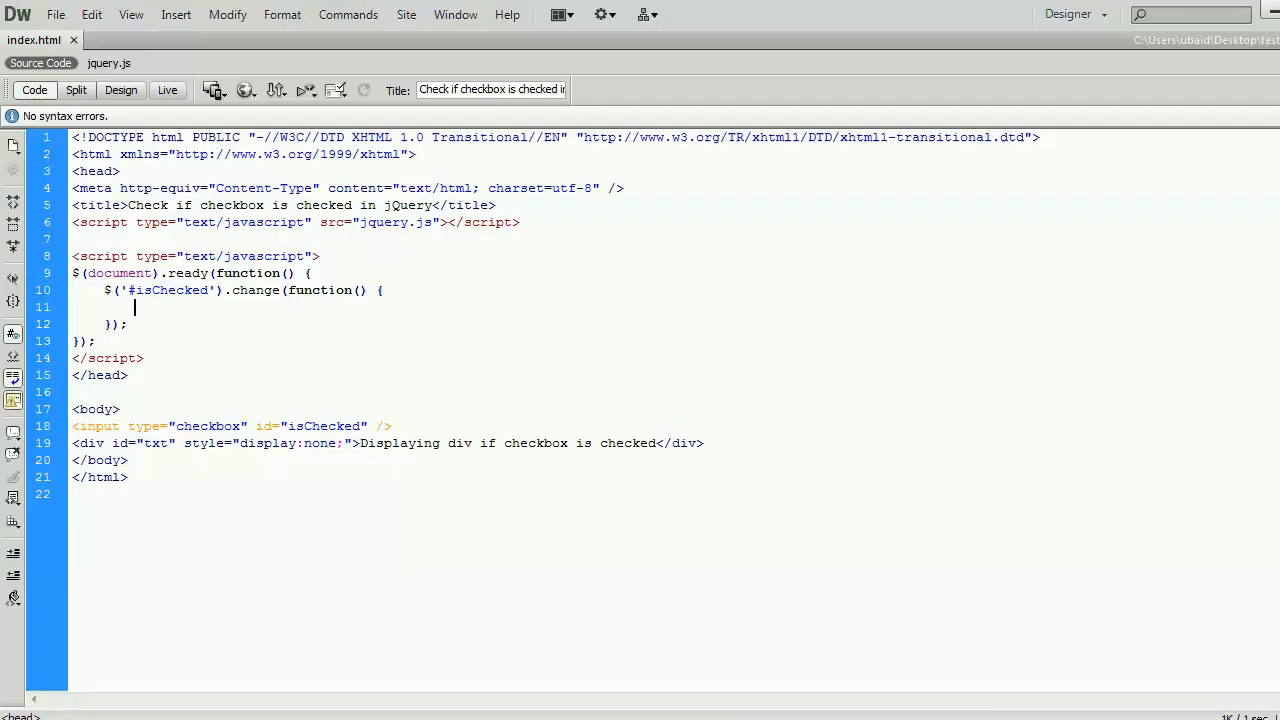
type("if(")
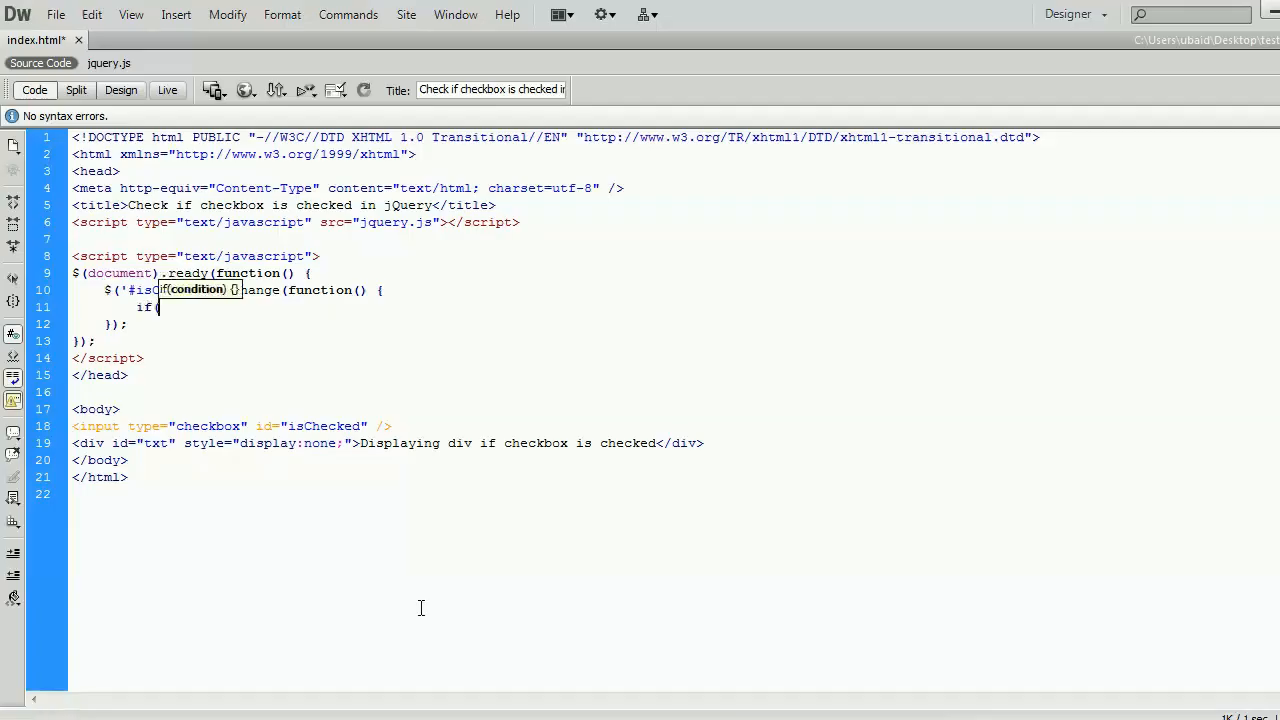
type("$(this).is(")
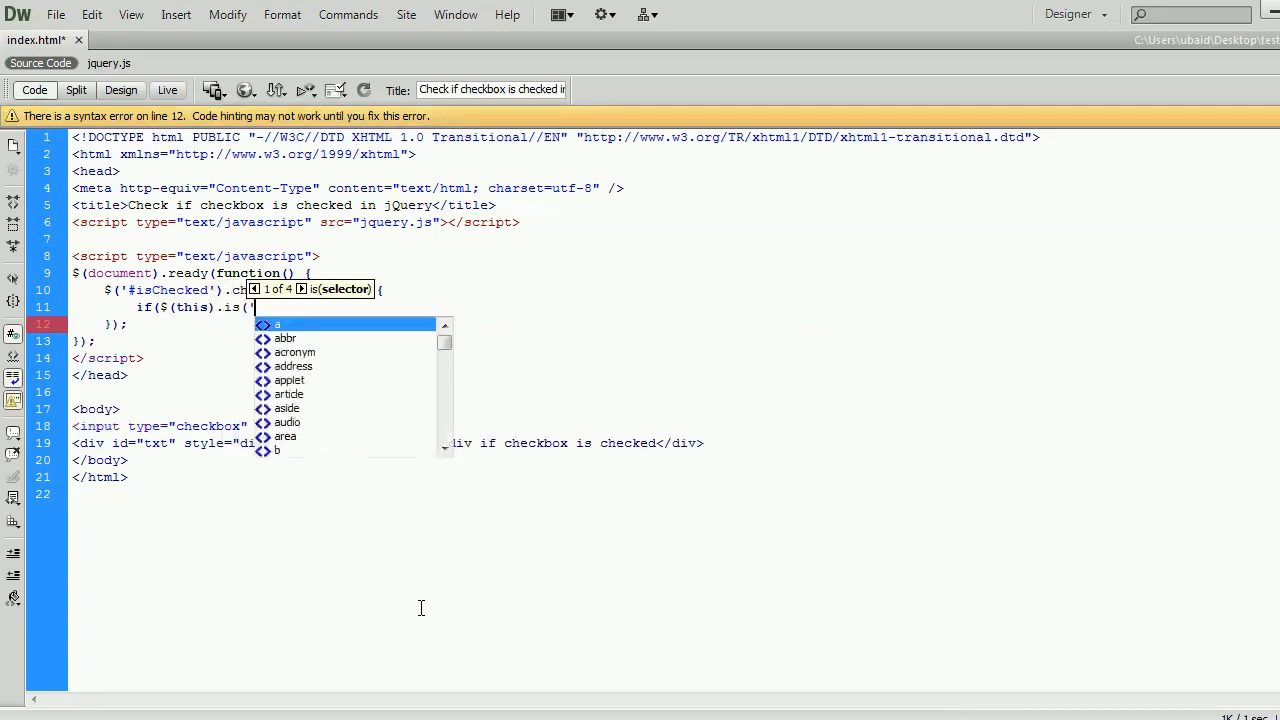
type(":checked")
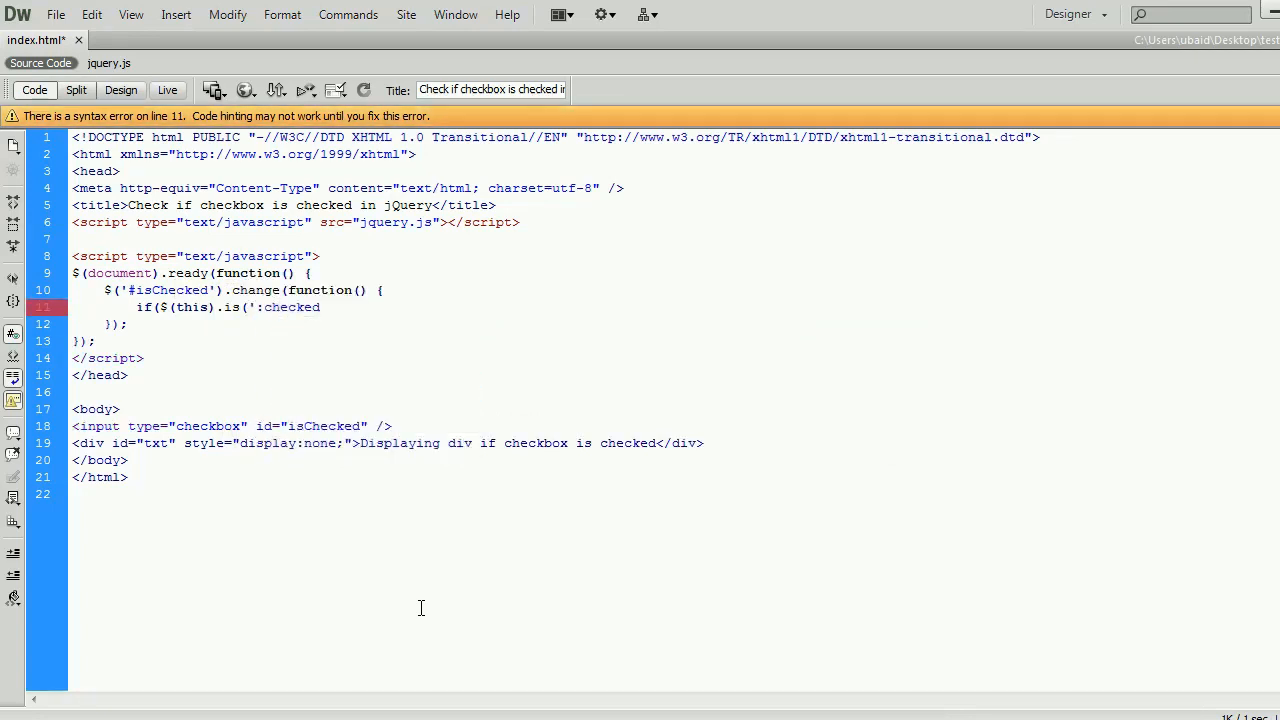
type(")) {")
type("}")
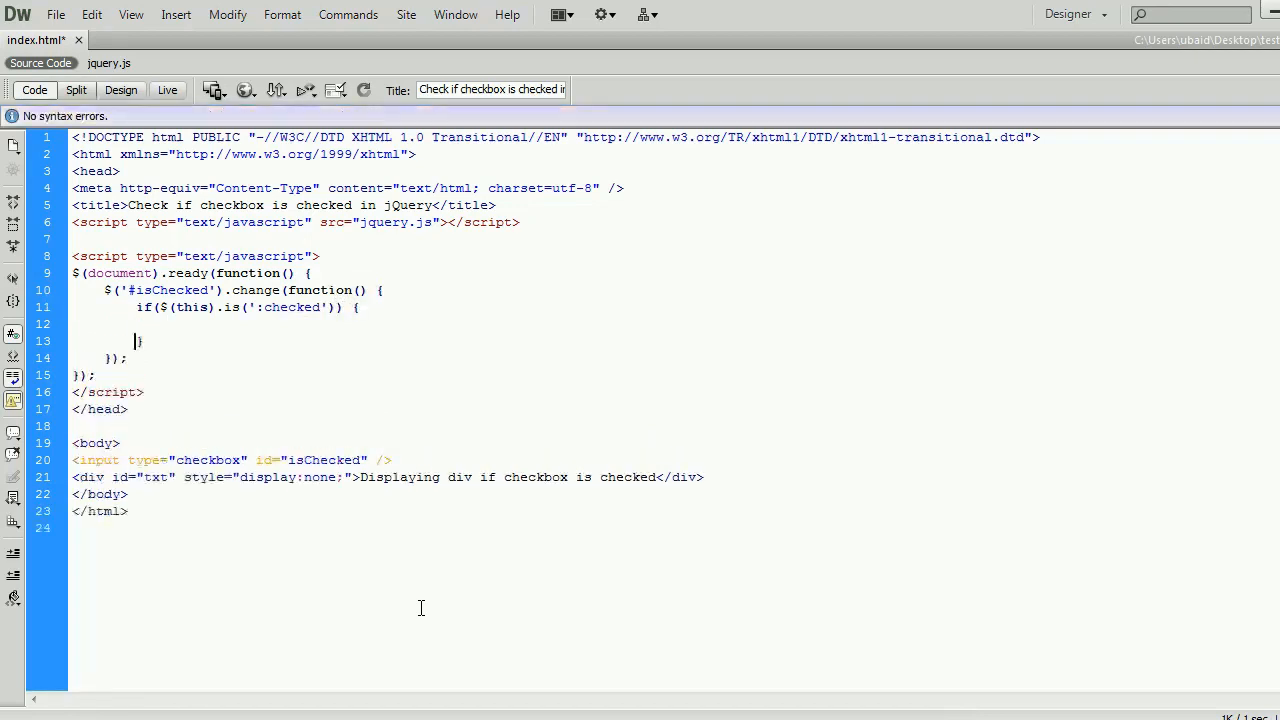
type("$(")
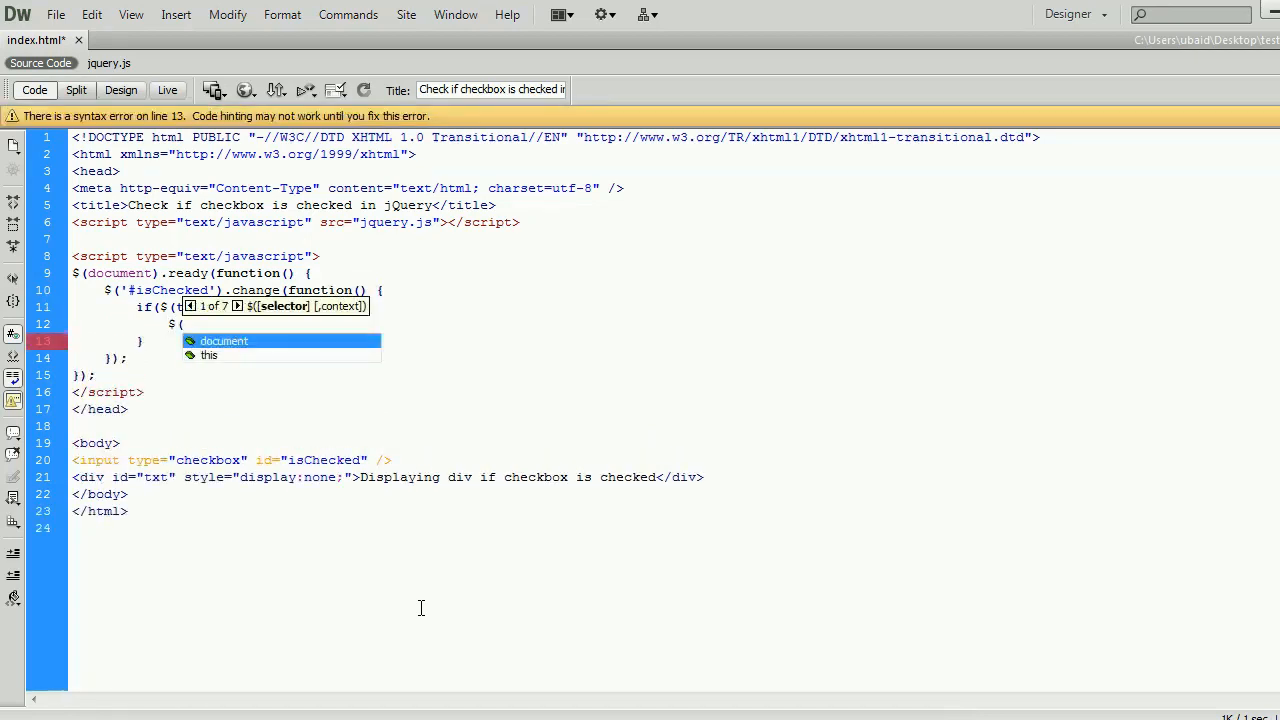
type("'#txt').show();")
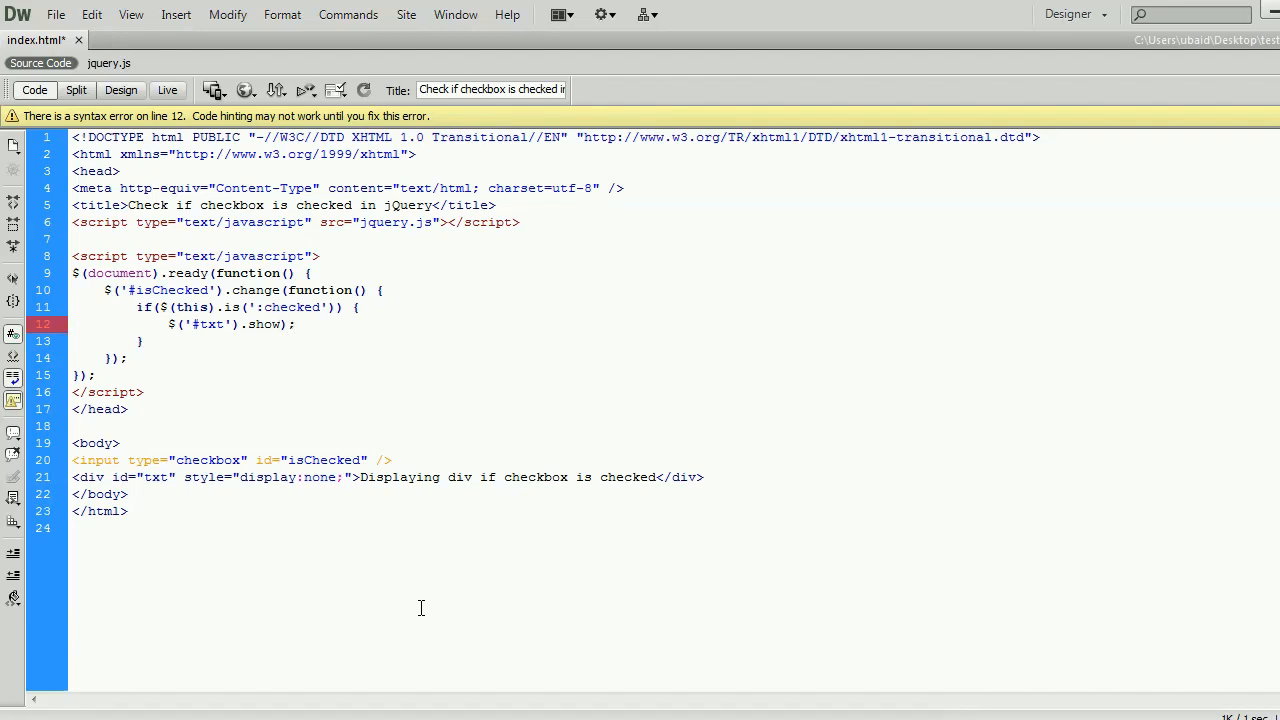
type("()")
type(" else {")
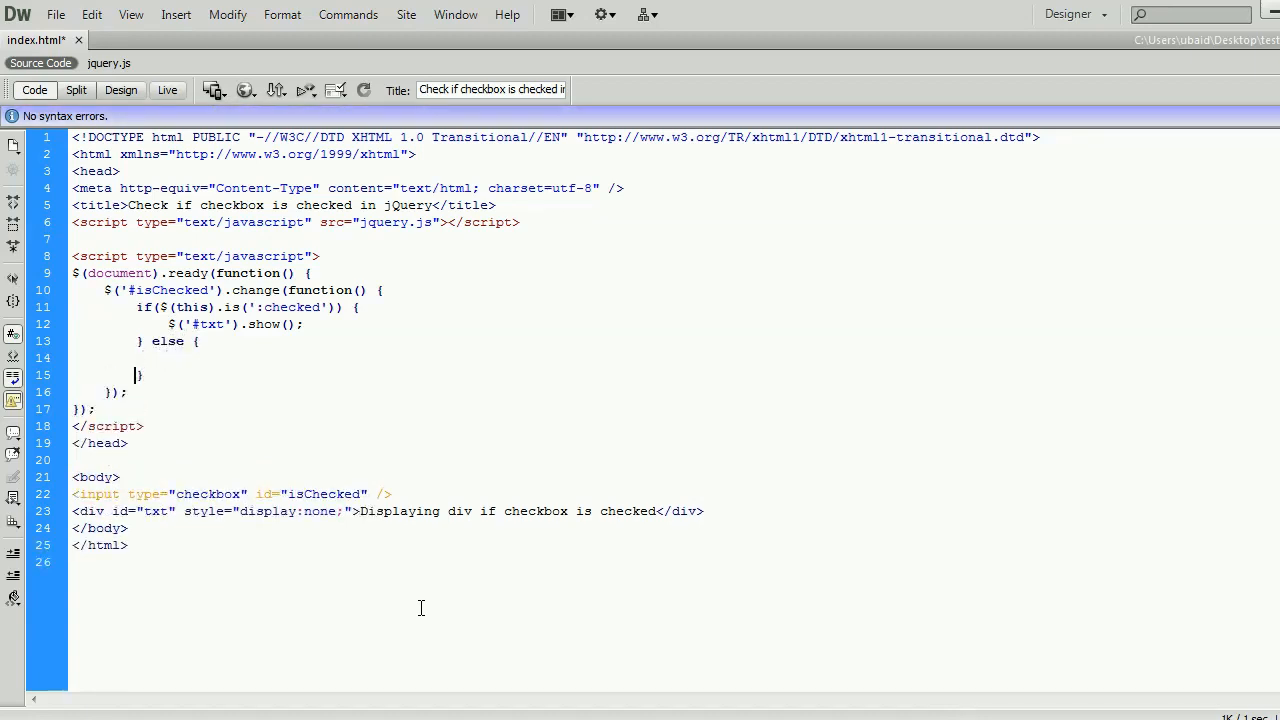
type("$(")
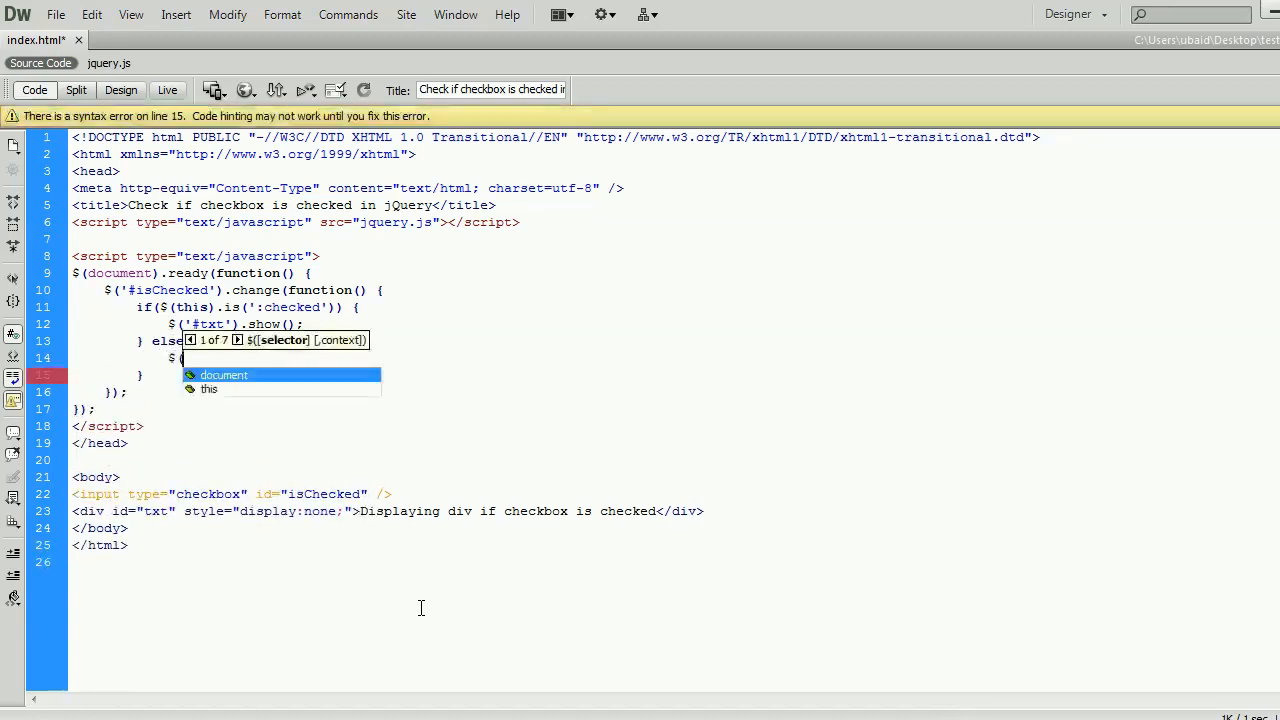
type("'#txt")
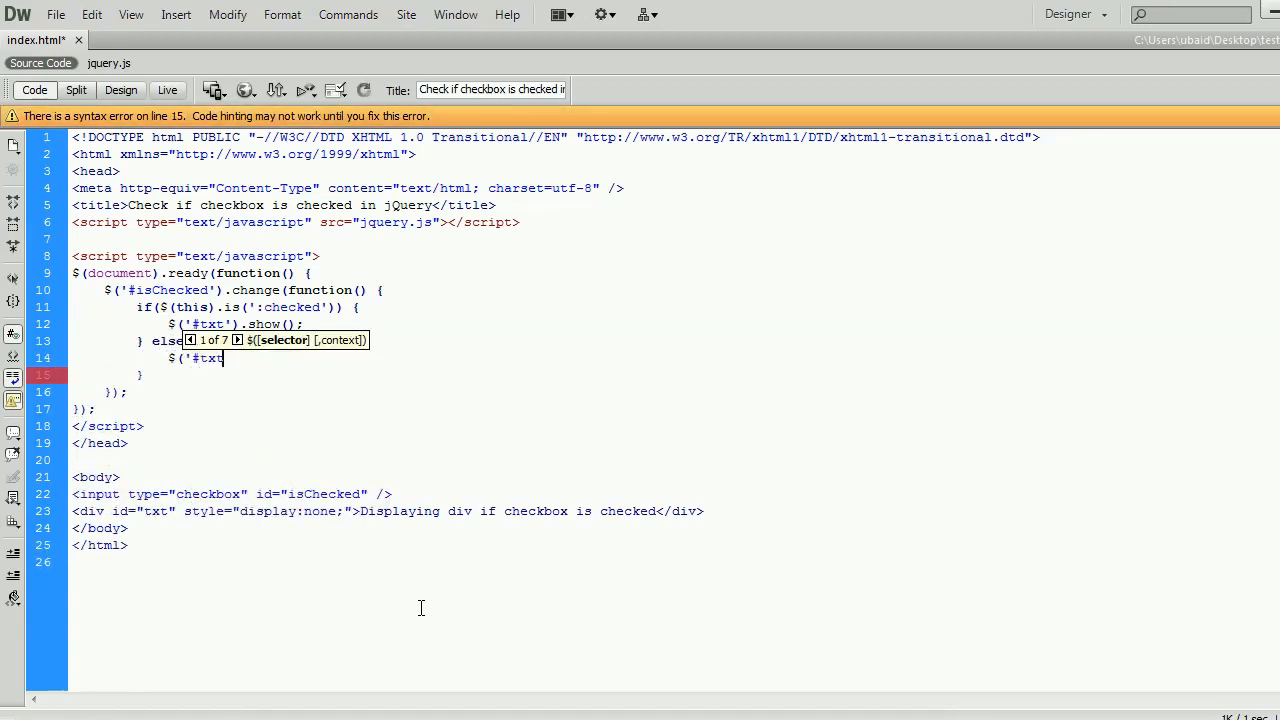
type("t').hide()")
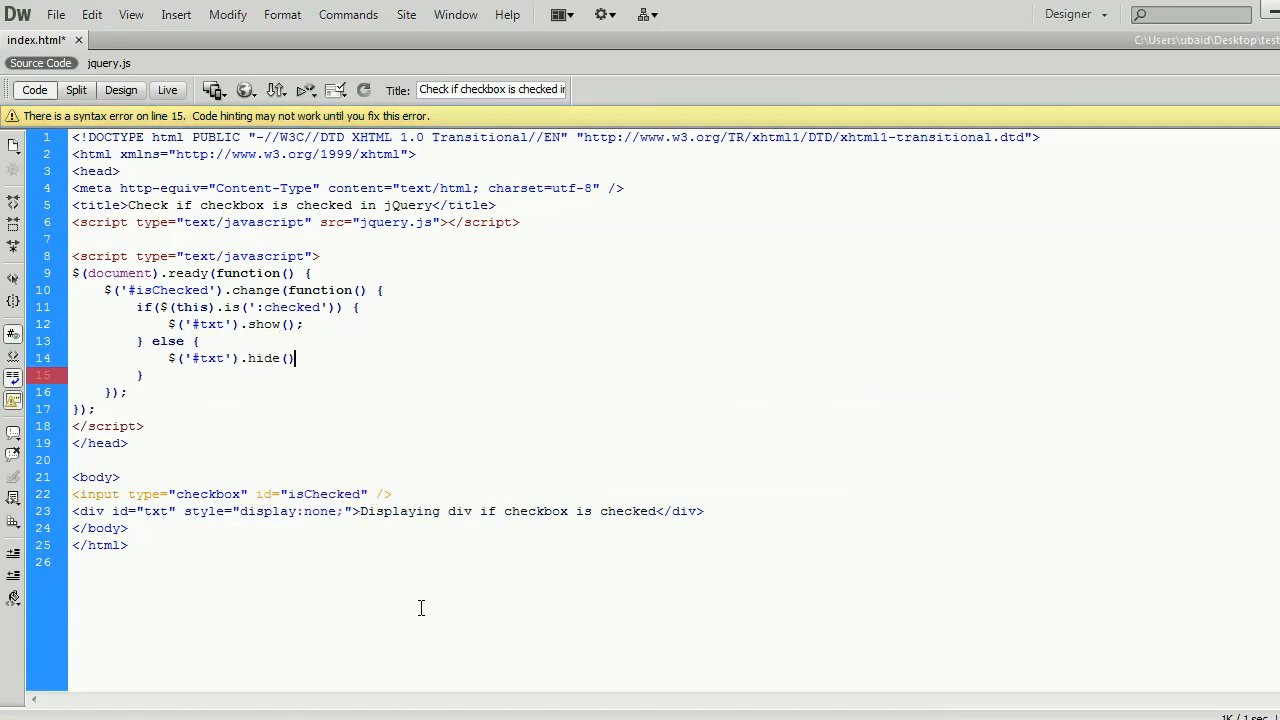
type(";")
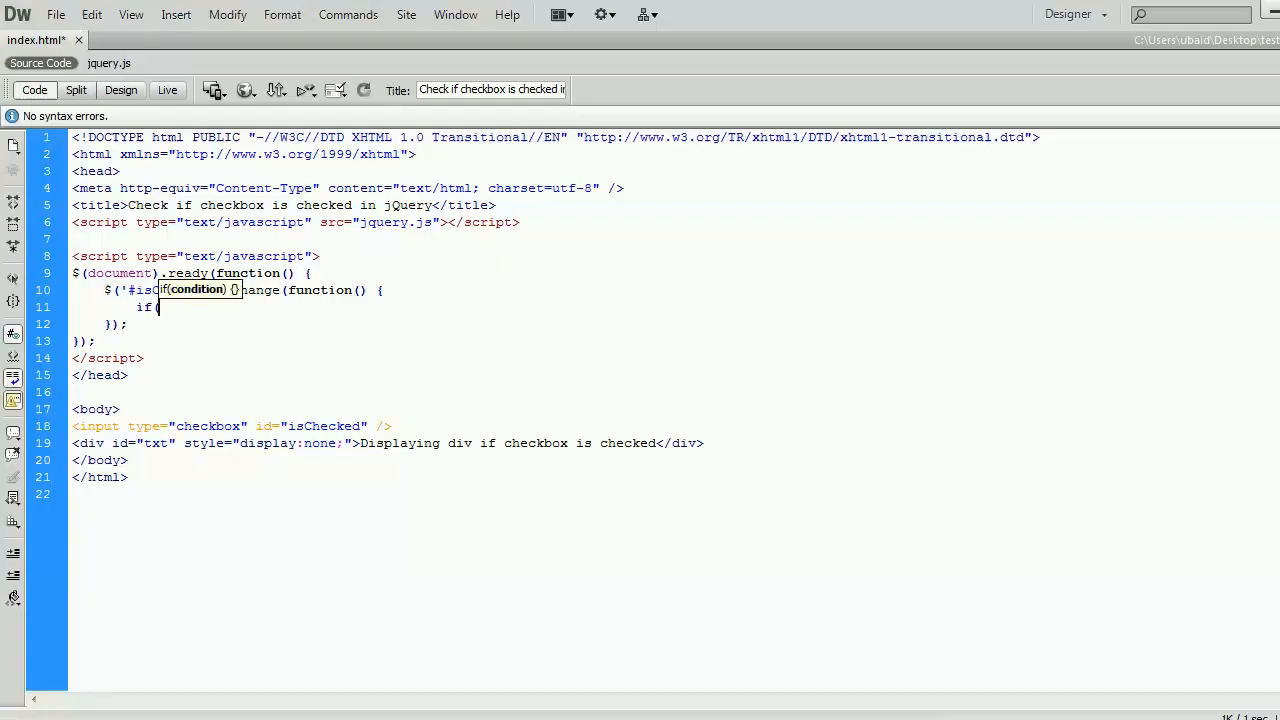
type("$(thi")
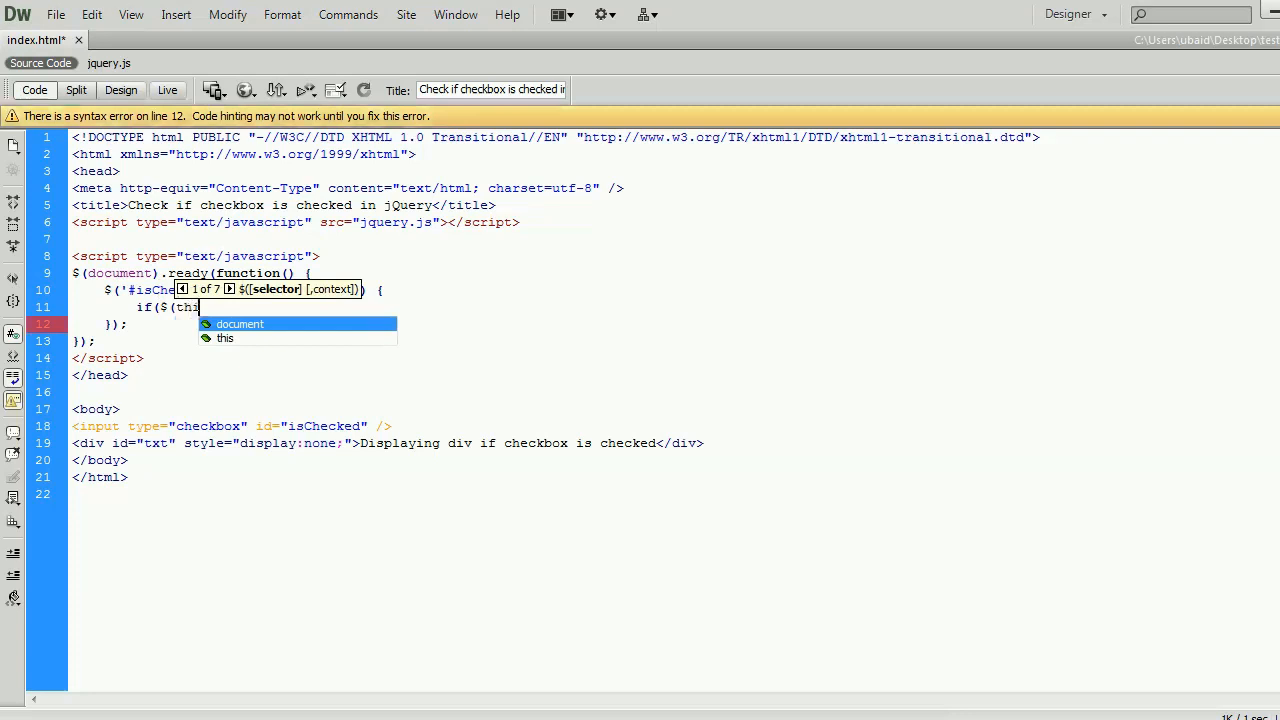
type("s.checked")
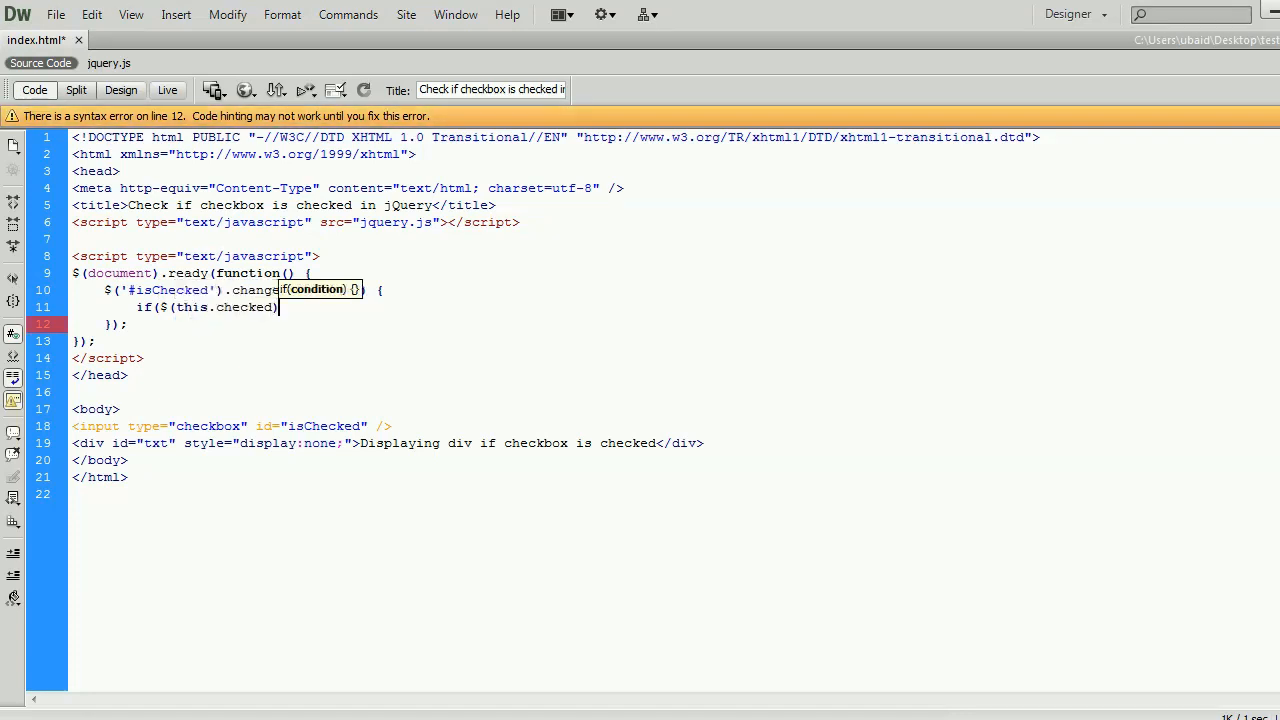
type(".length) {")
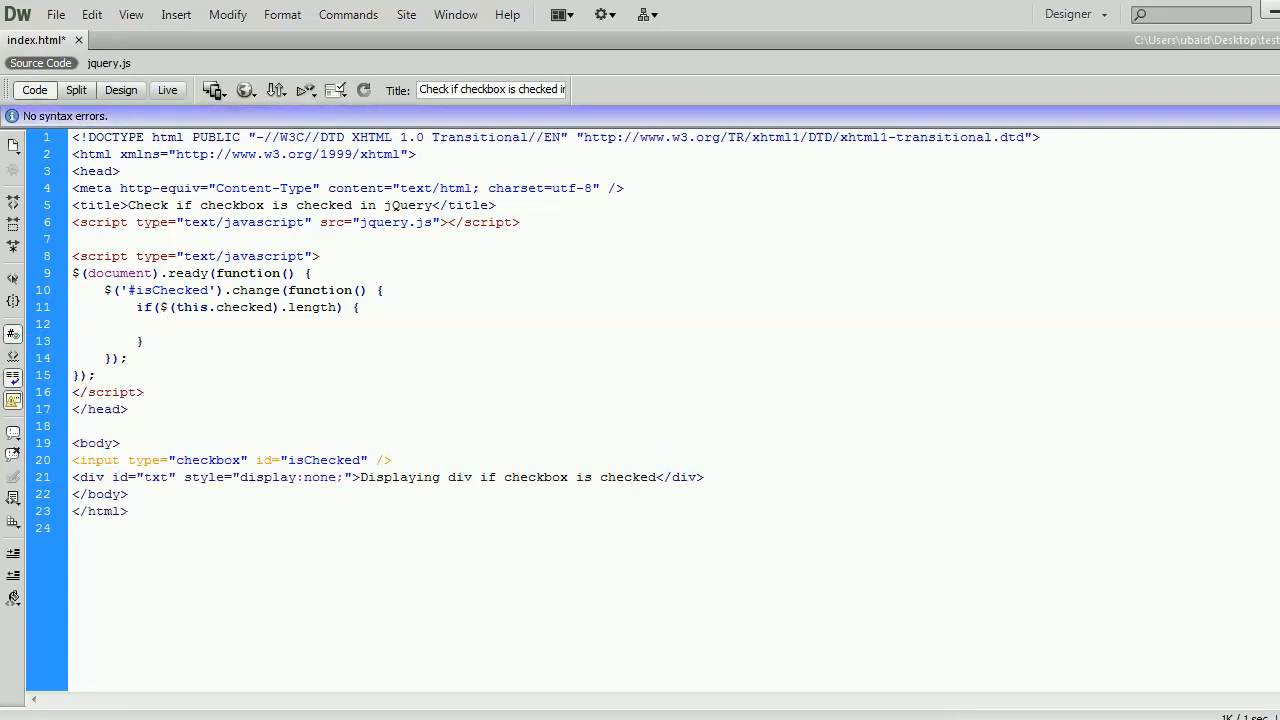
type("$('#txt').")
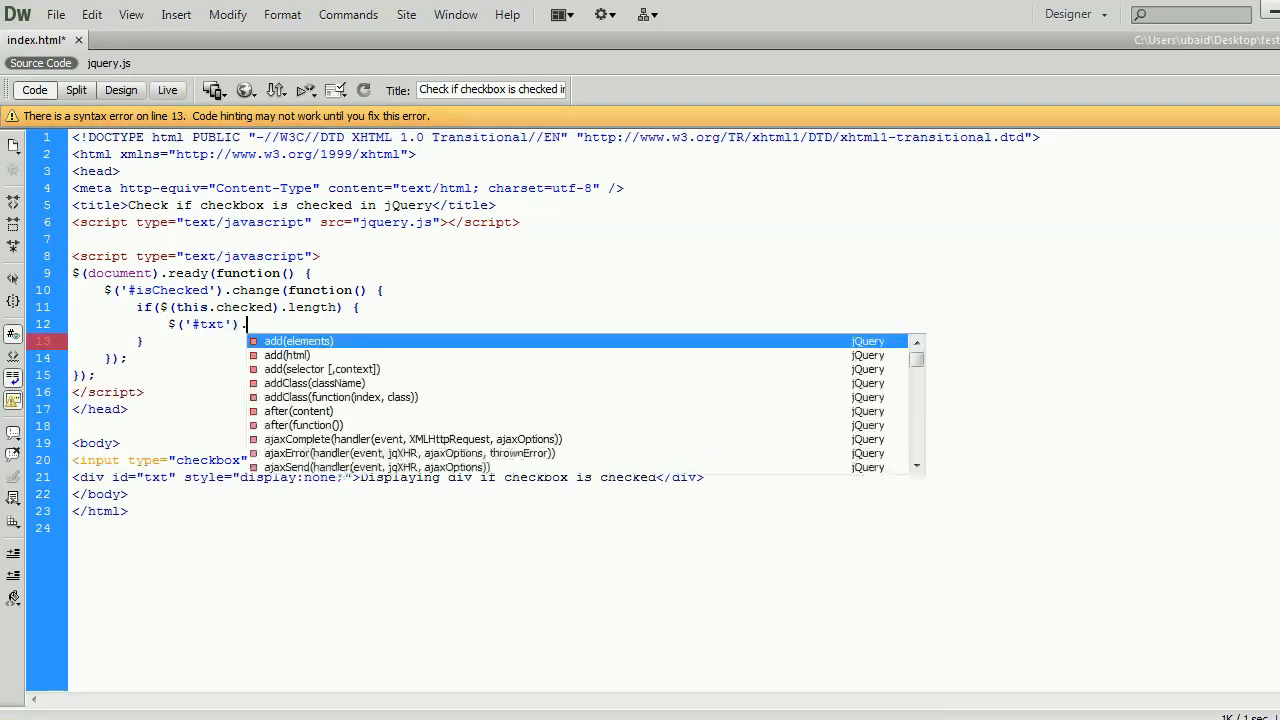
type("show();")
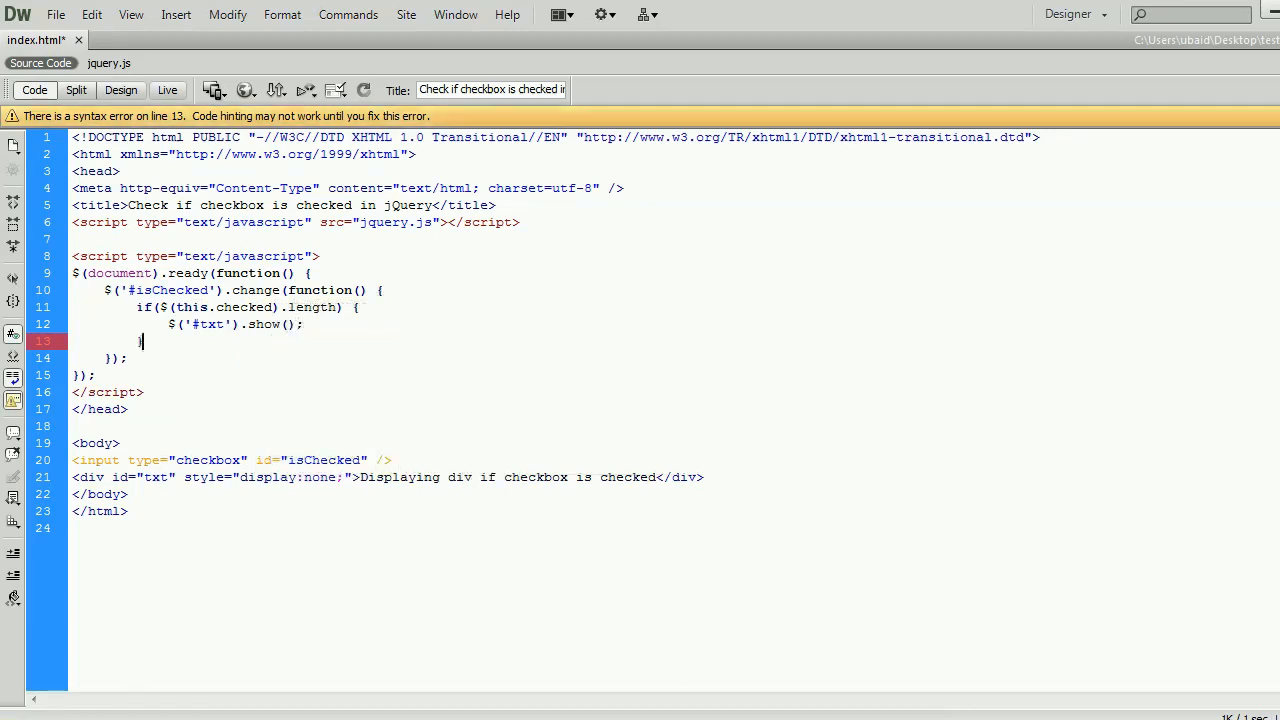
type("} else {")
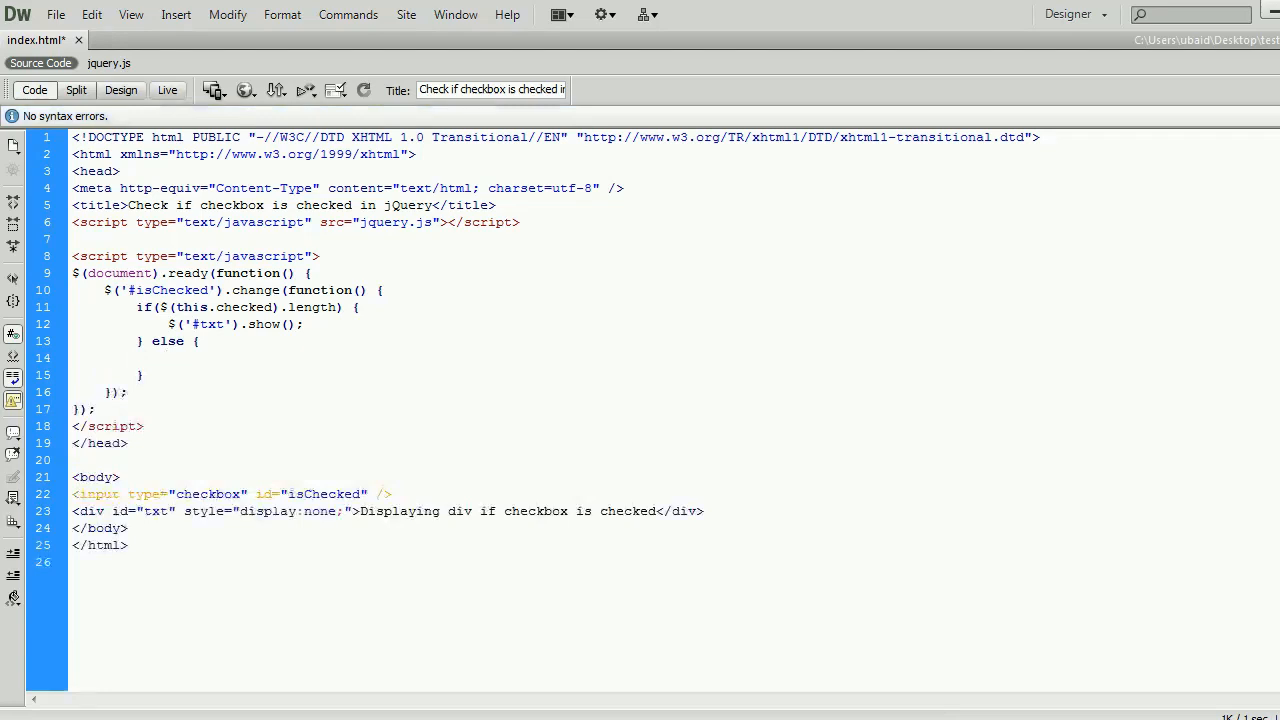
type("$('#txt'")
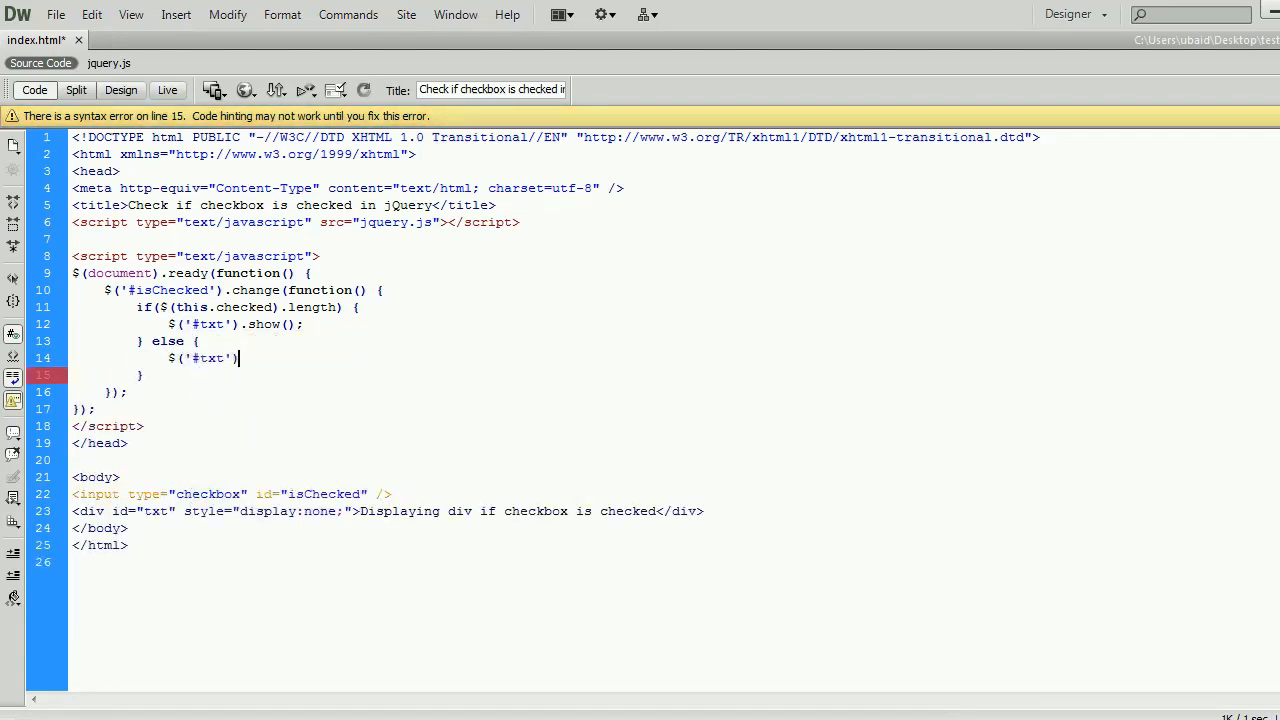
type(".hide();")
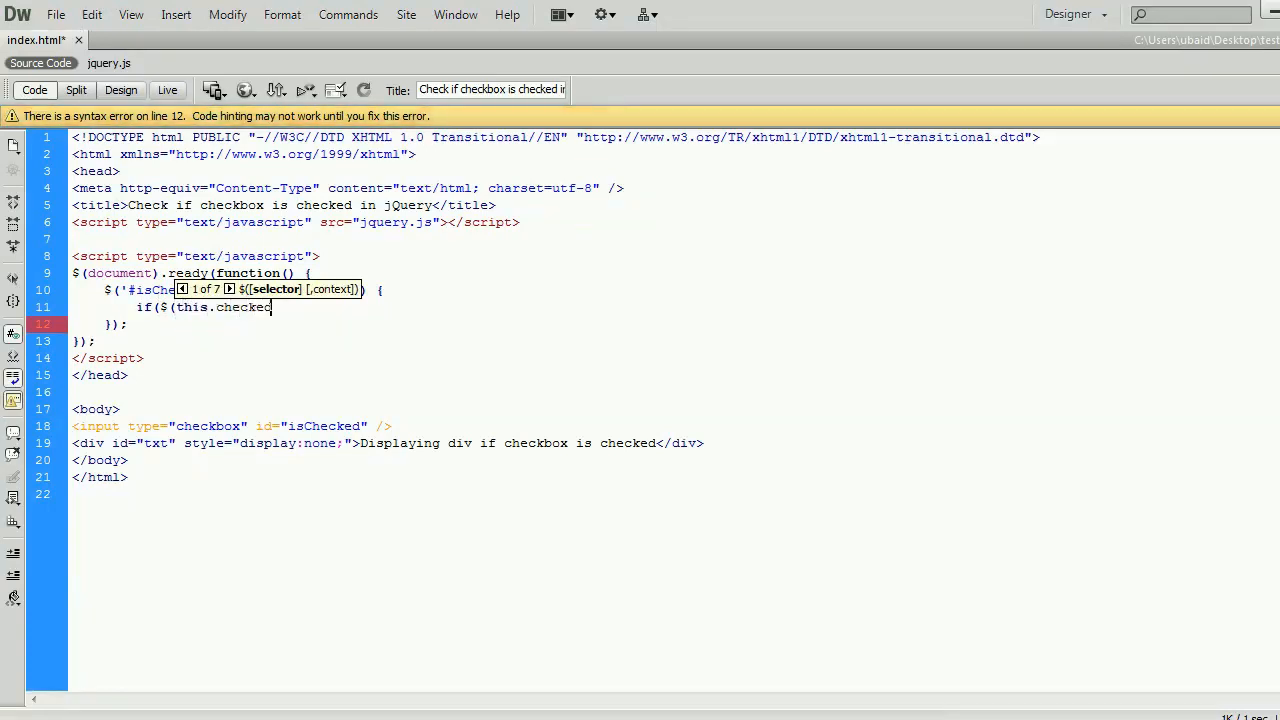
type(".size")
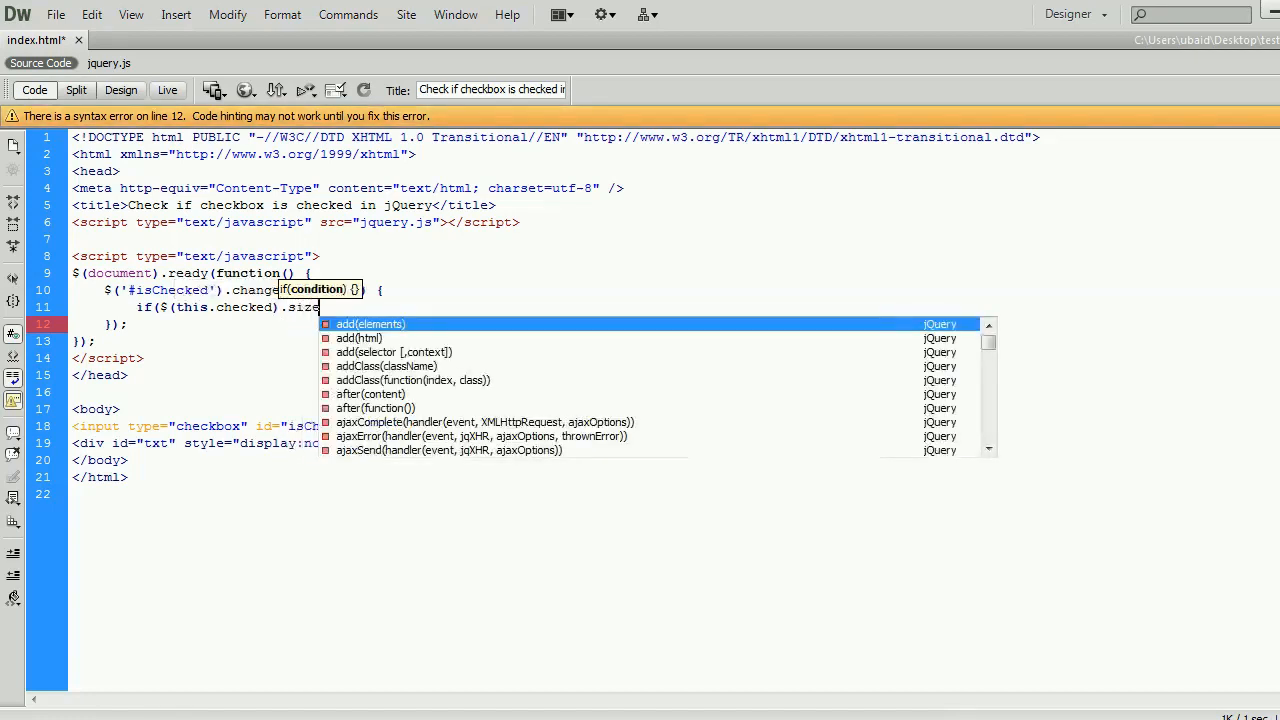